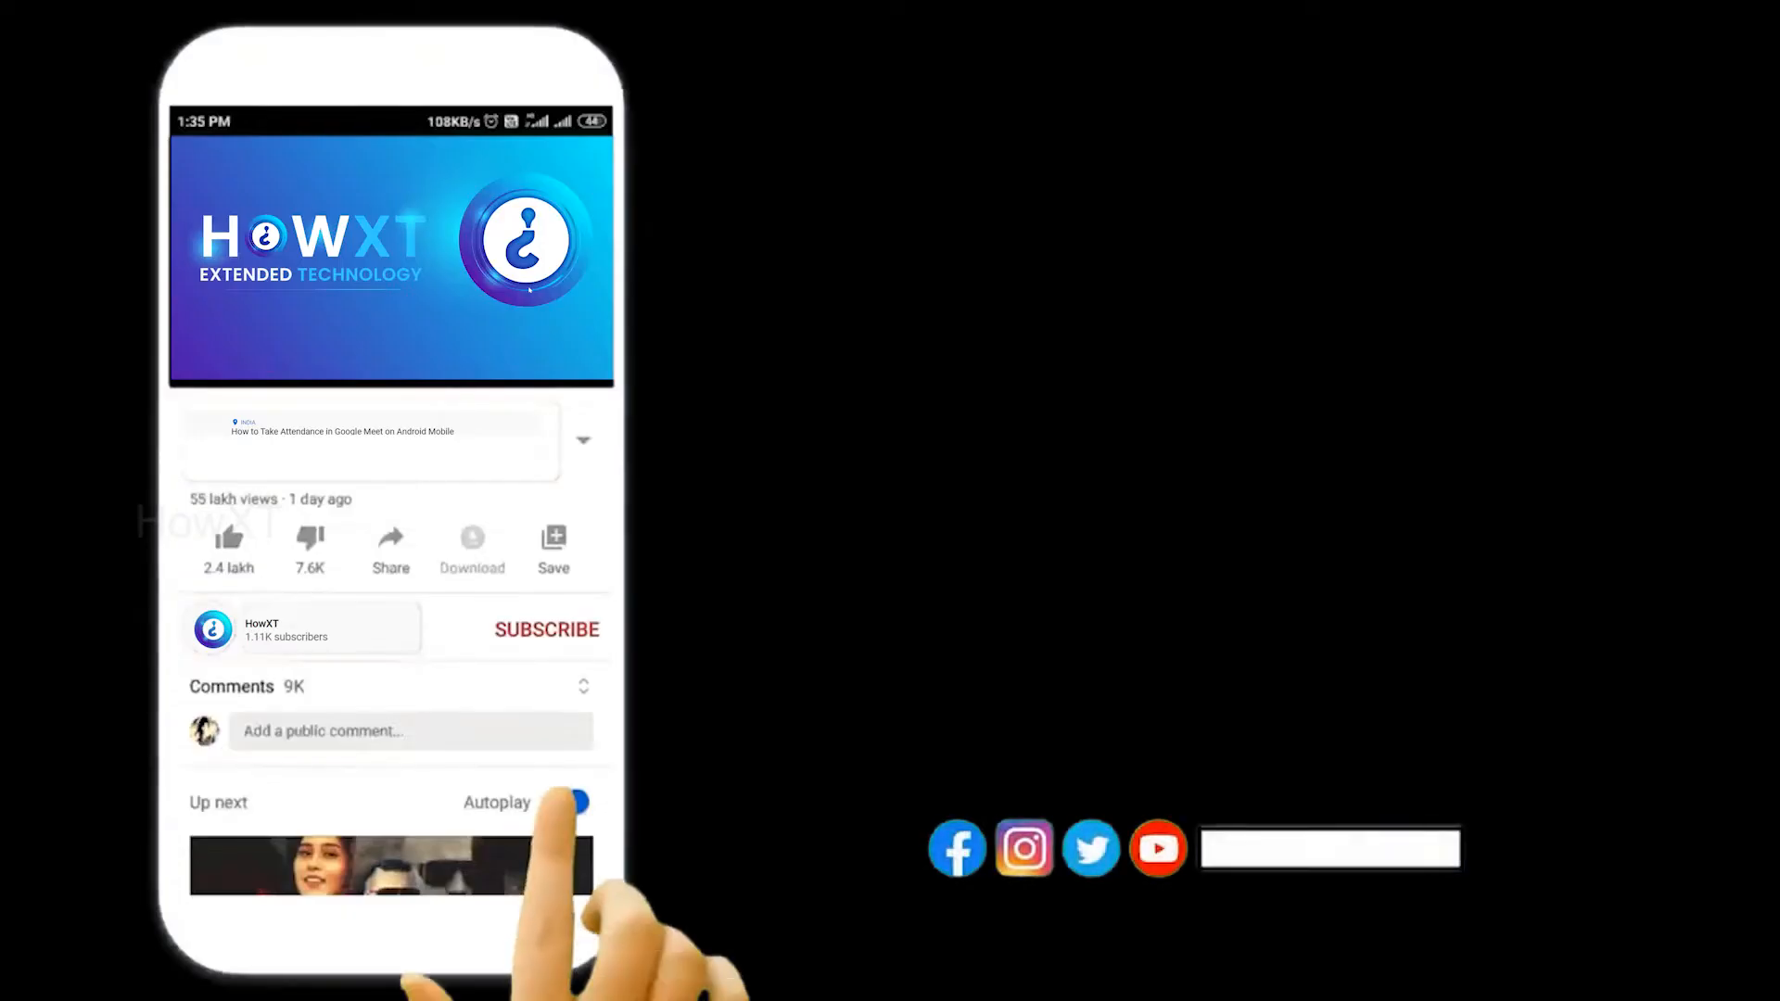
Move past the intro to a new Chrome tab searching for Google Meet
{"action": "left_click", "coordinate": [546, 628]}
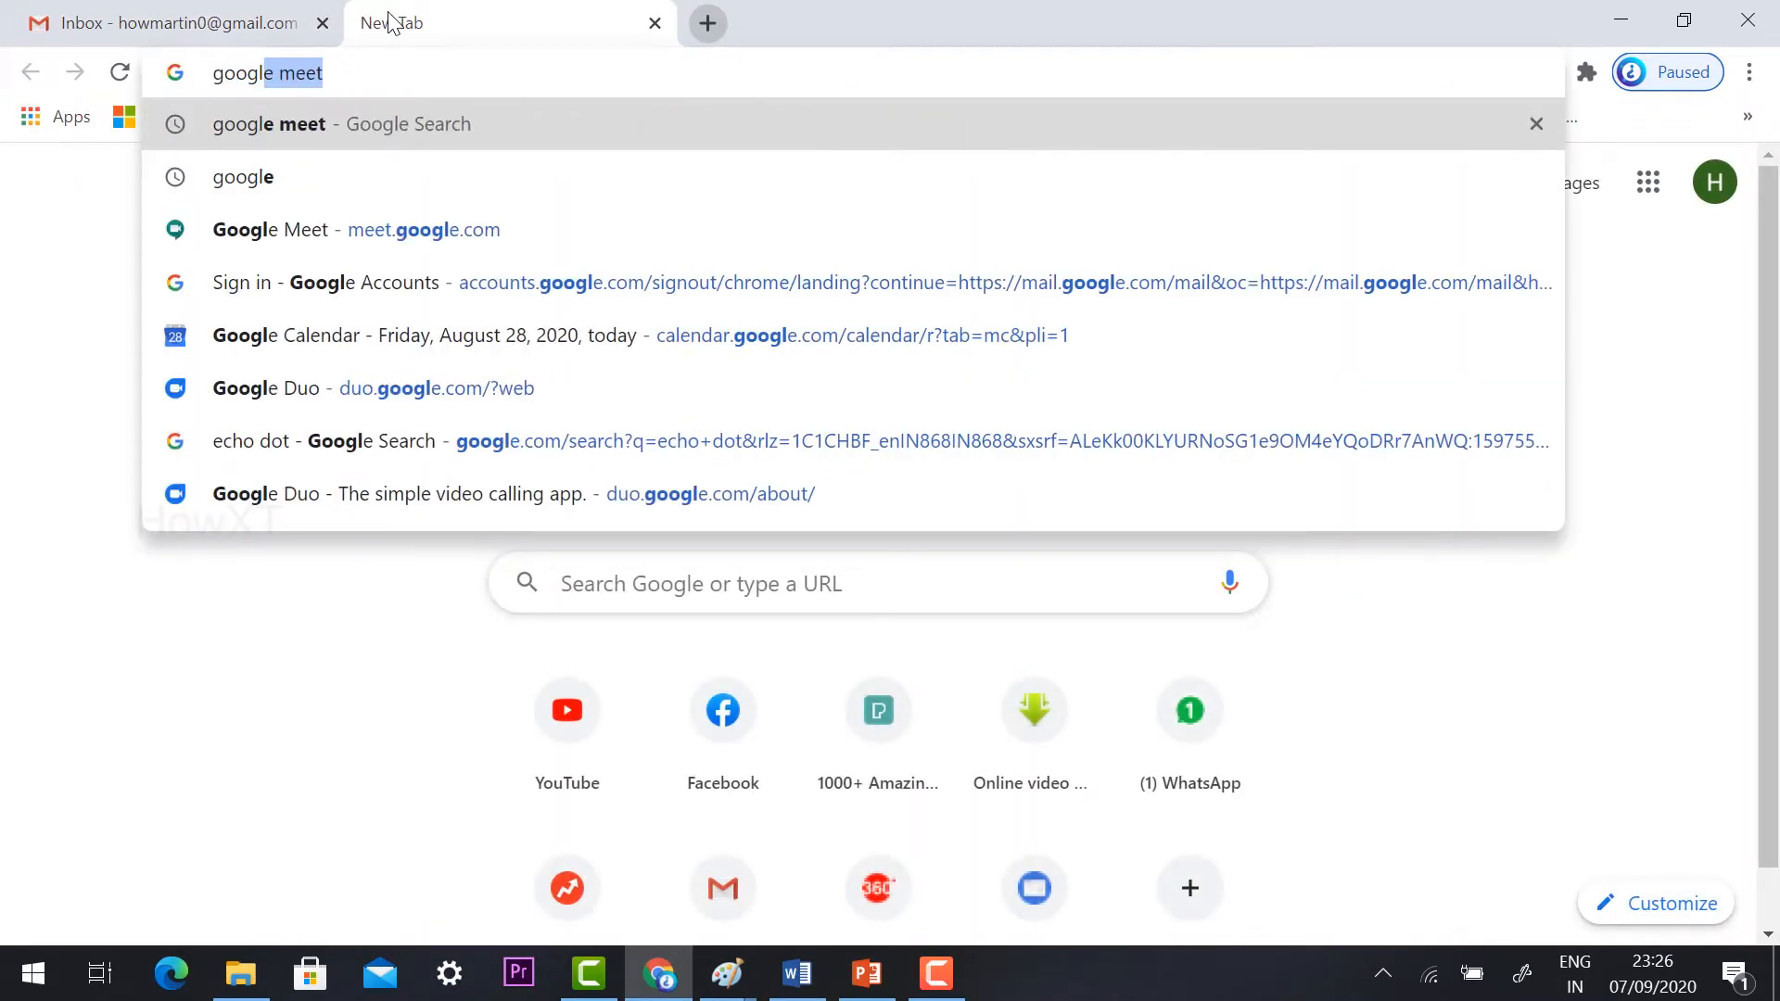
Start an instant Google Meet meeting, join with camera on, and dismiss Add others
{"action": "left_click", "coordinate": [354, 229]}
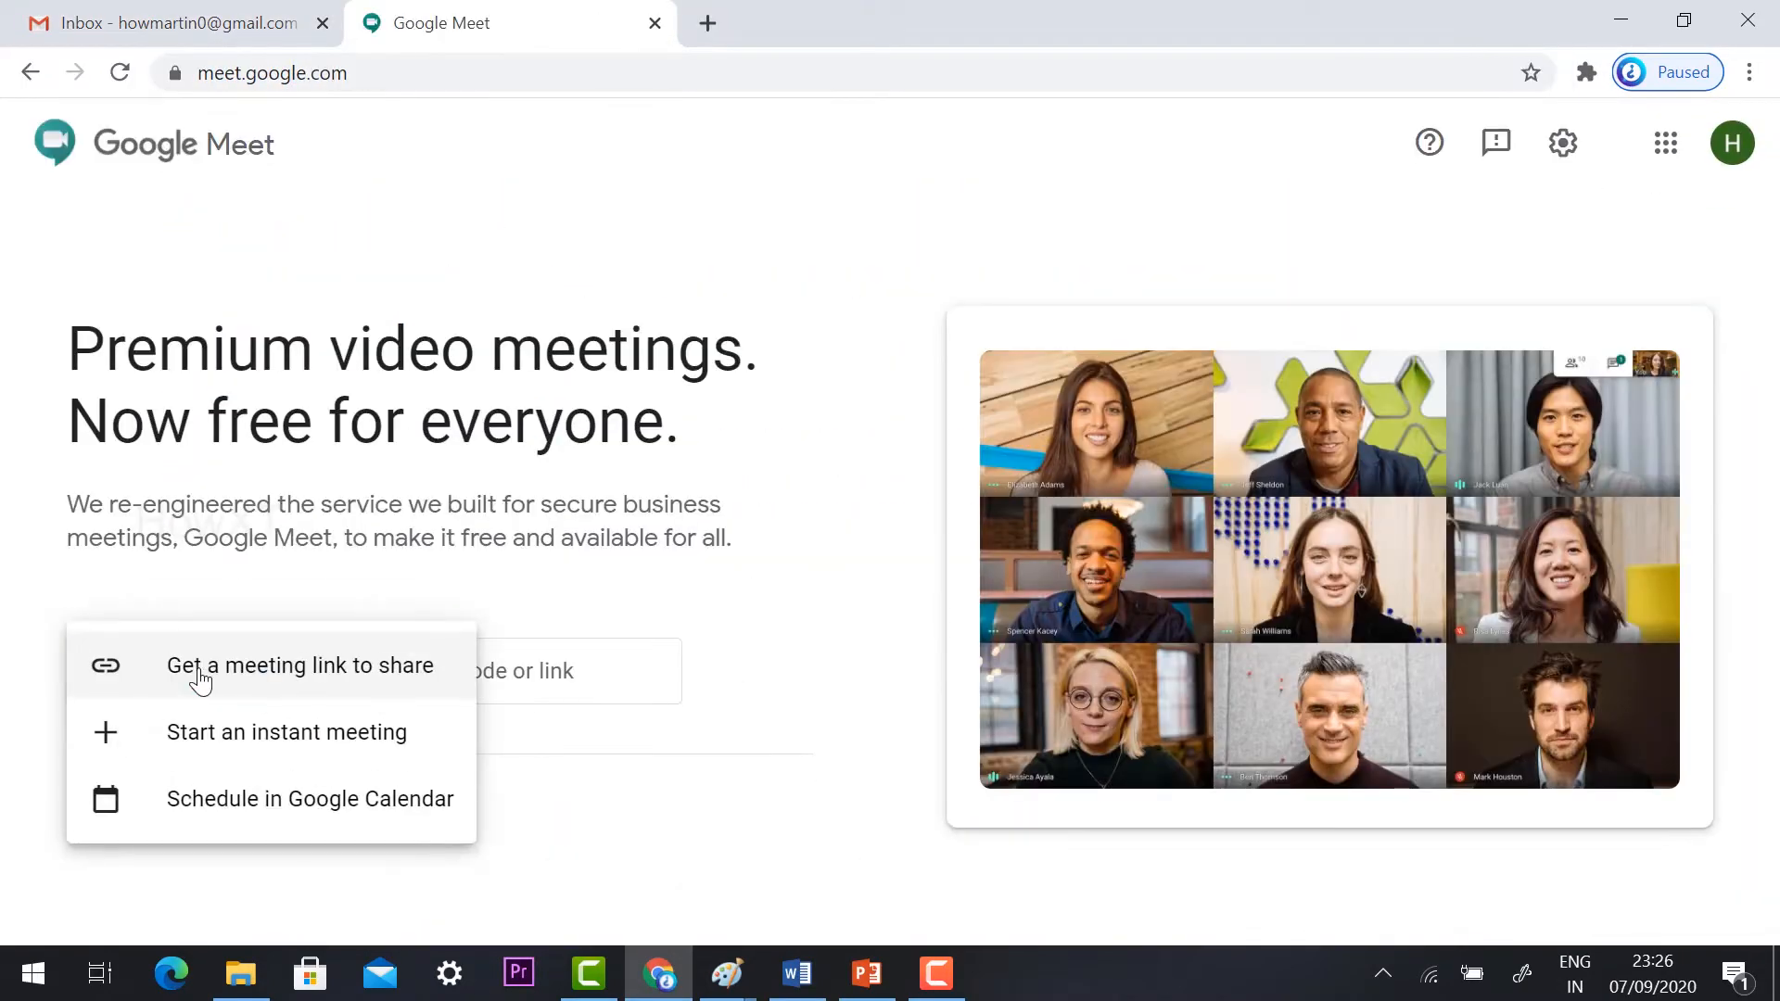
{"action": "left_click", "coordinate": [300, 666]}
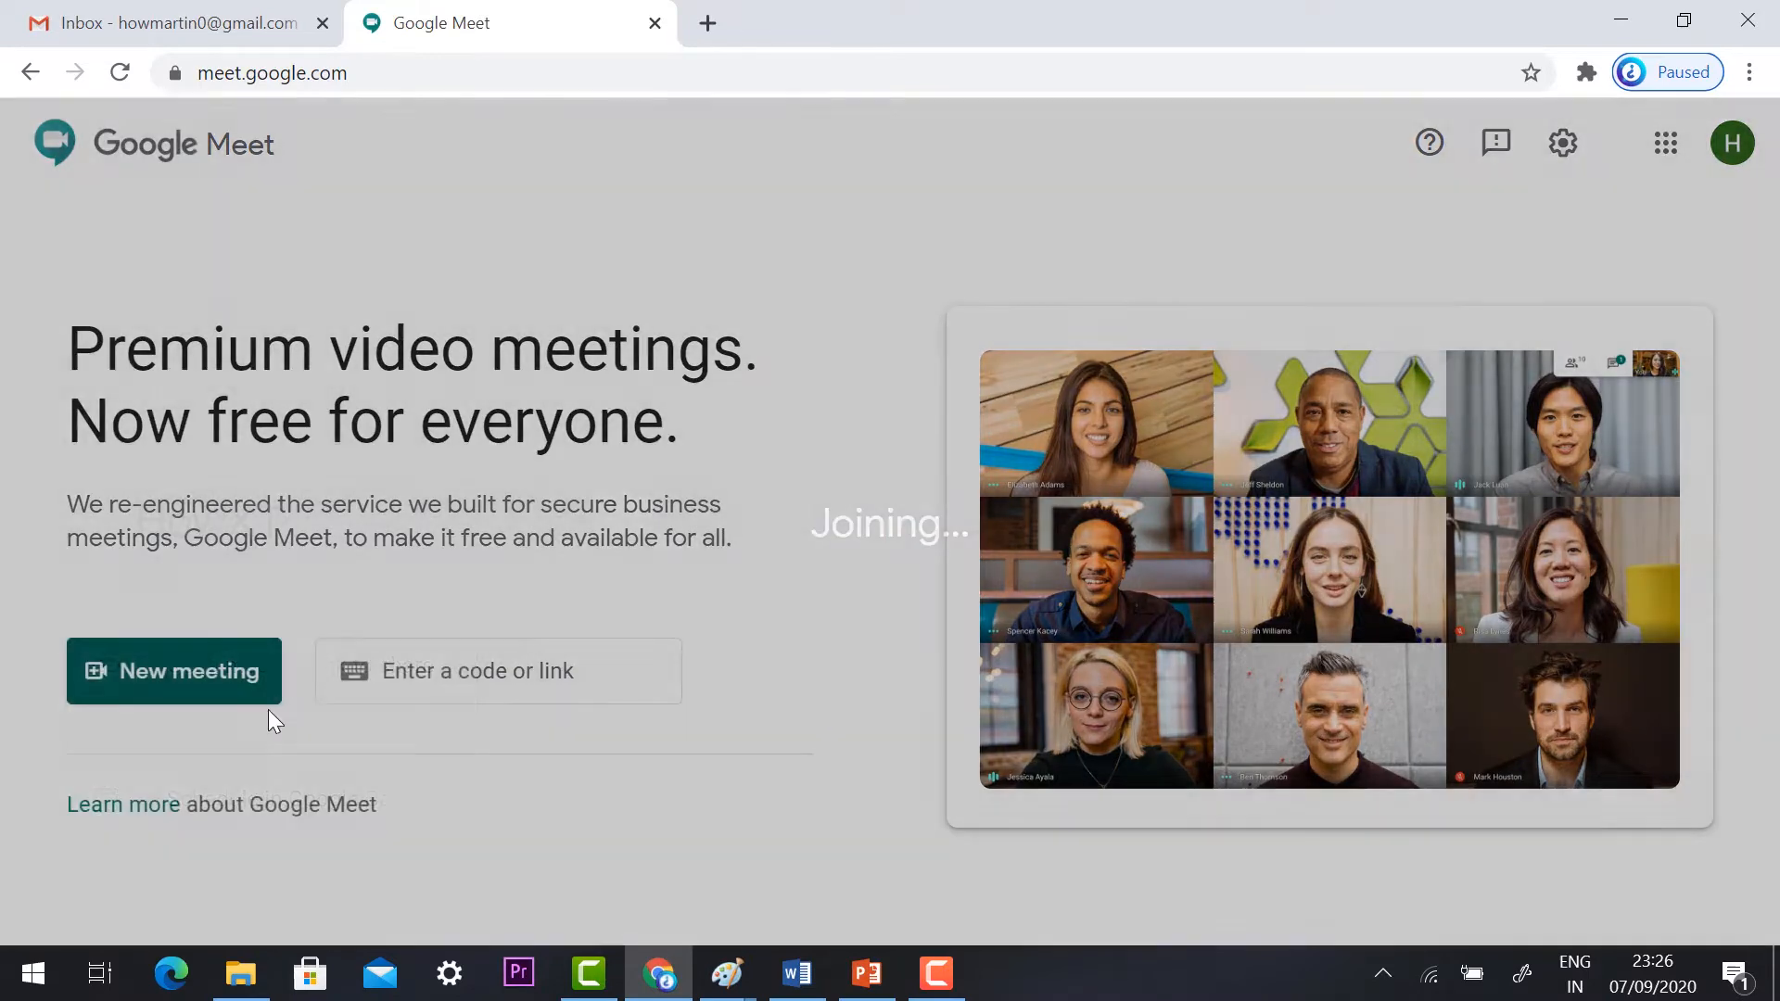
{"action": "left_click", "coordinate": [175, 670]}
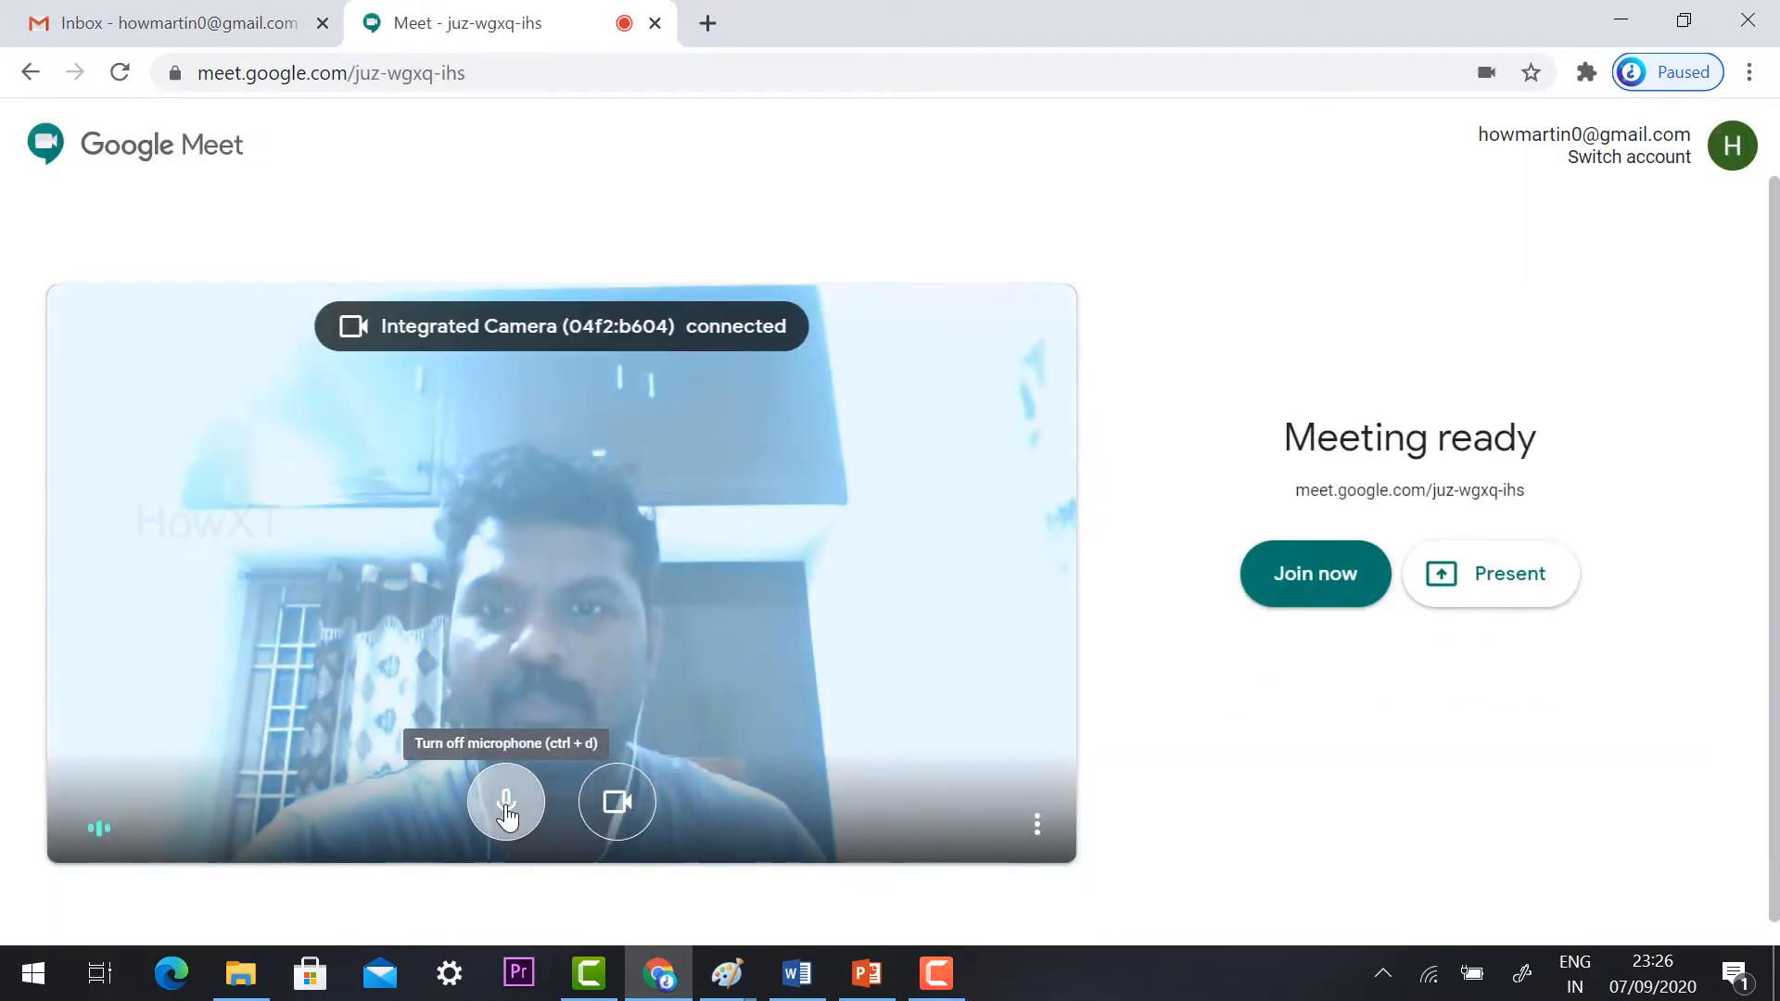
{"action": "mouse_move", "coordinate": [1315, 573]}
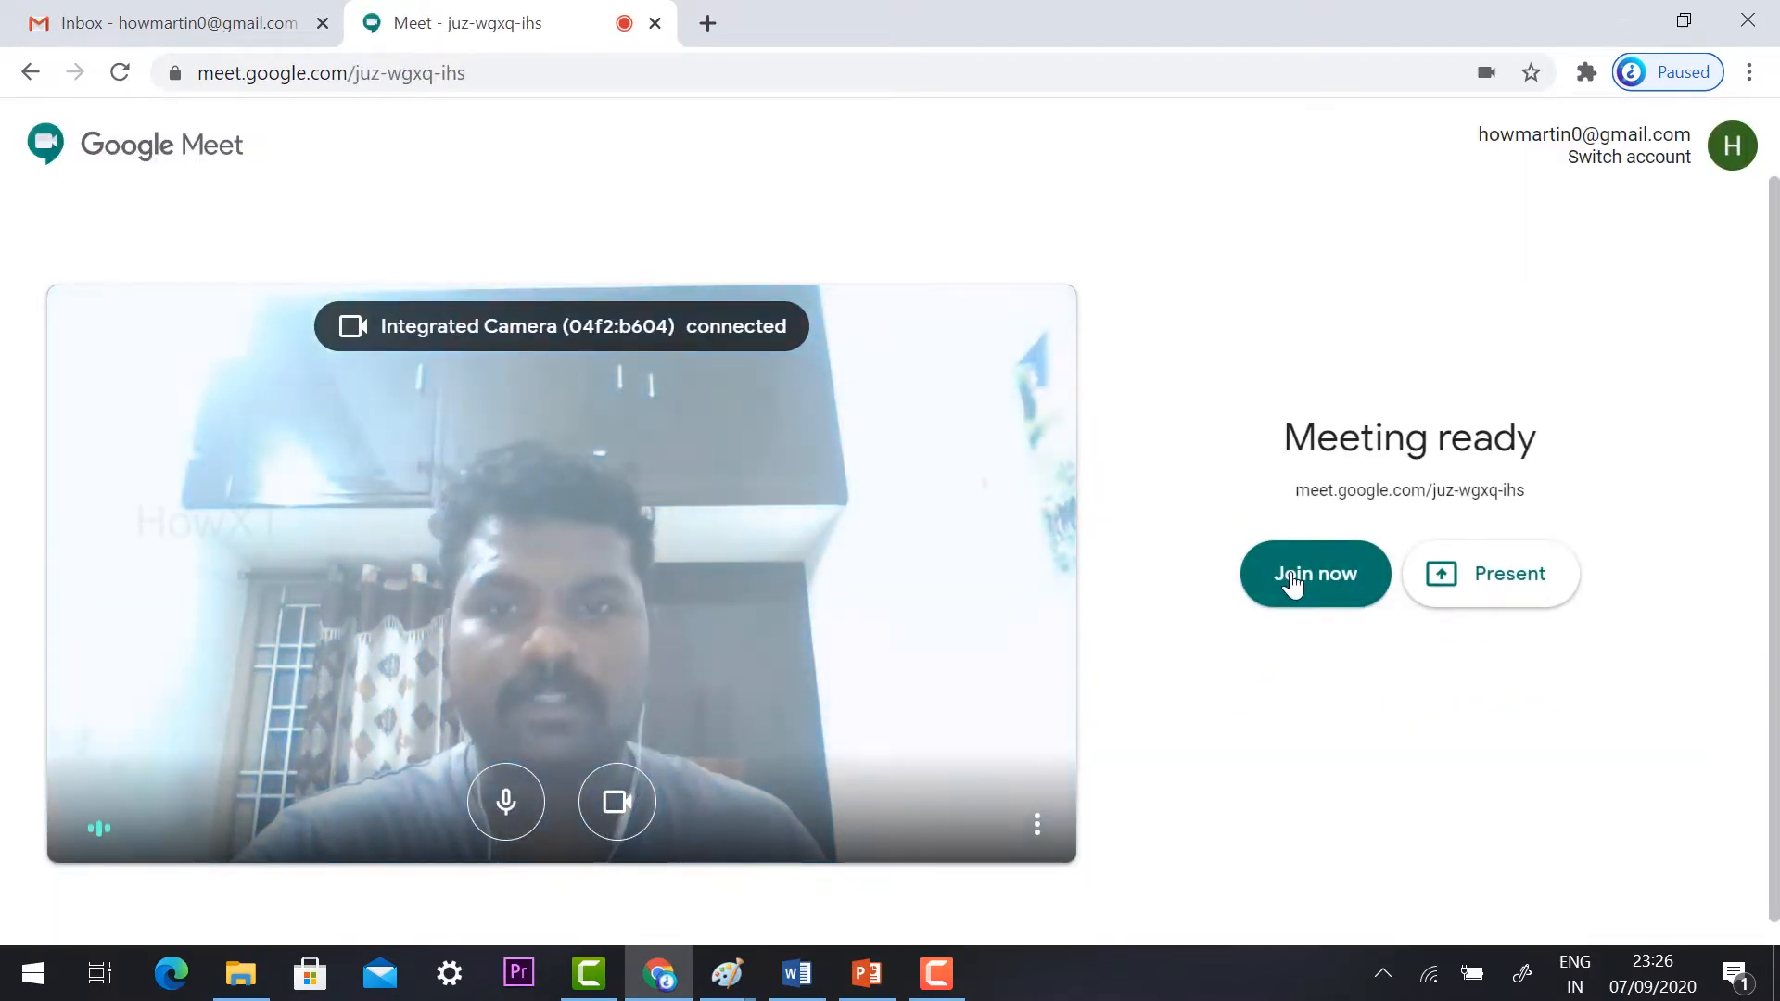
{"action": "left_click", "coordinate": [1314, 573]}
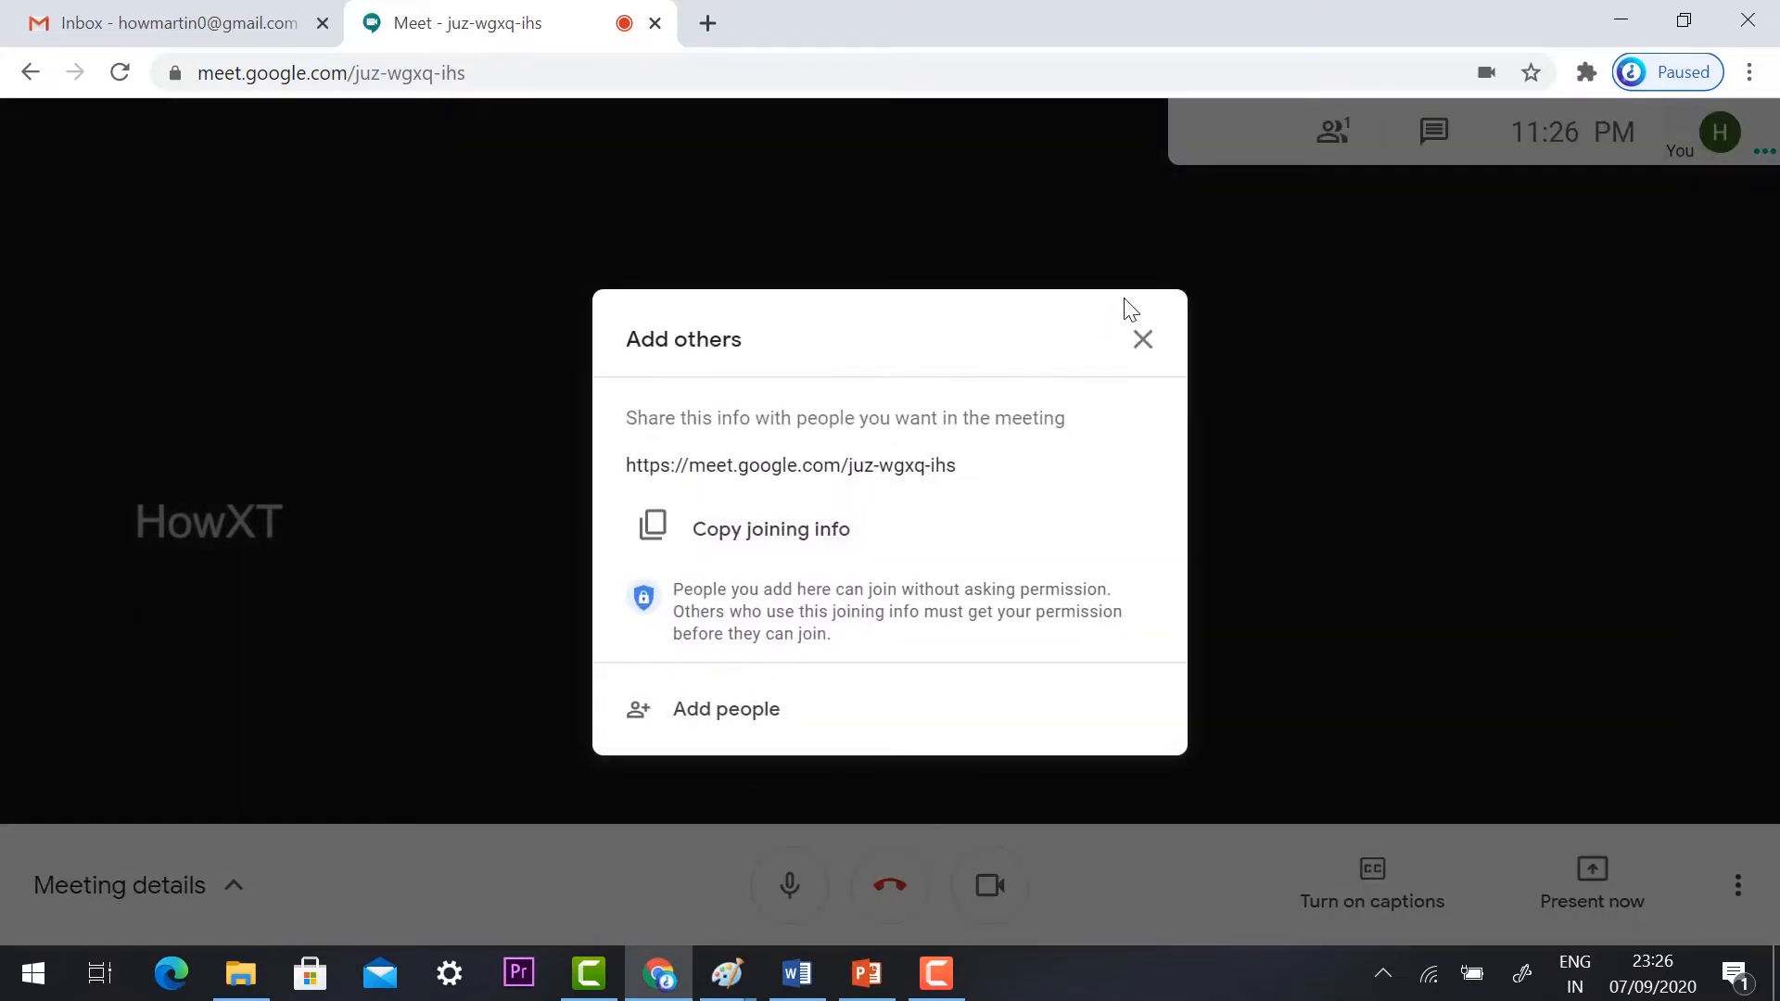
{"action": "left_click", "coordinate": [1142, 338]}
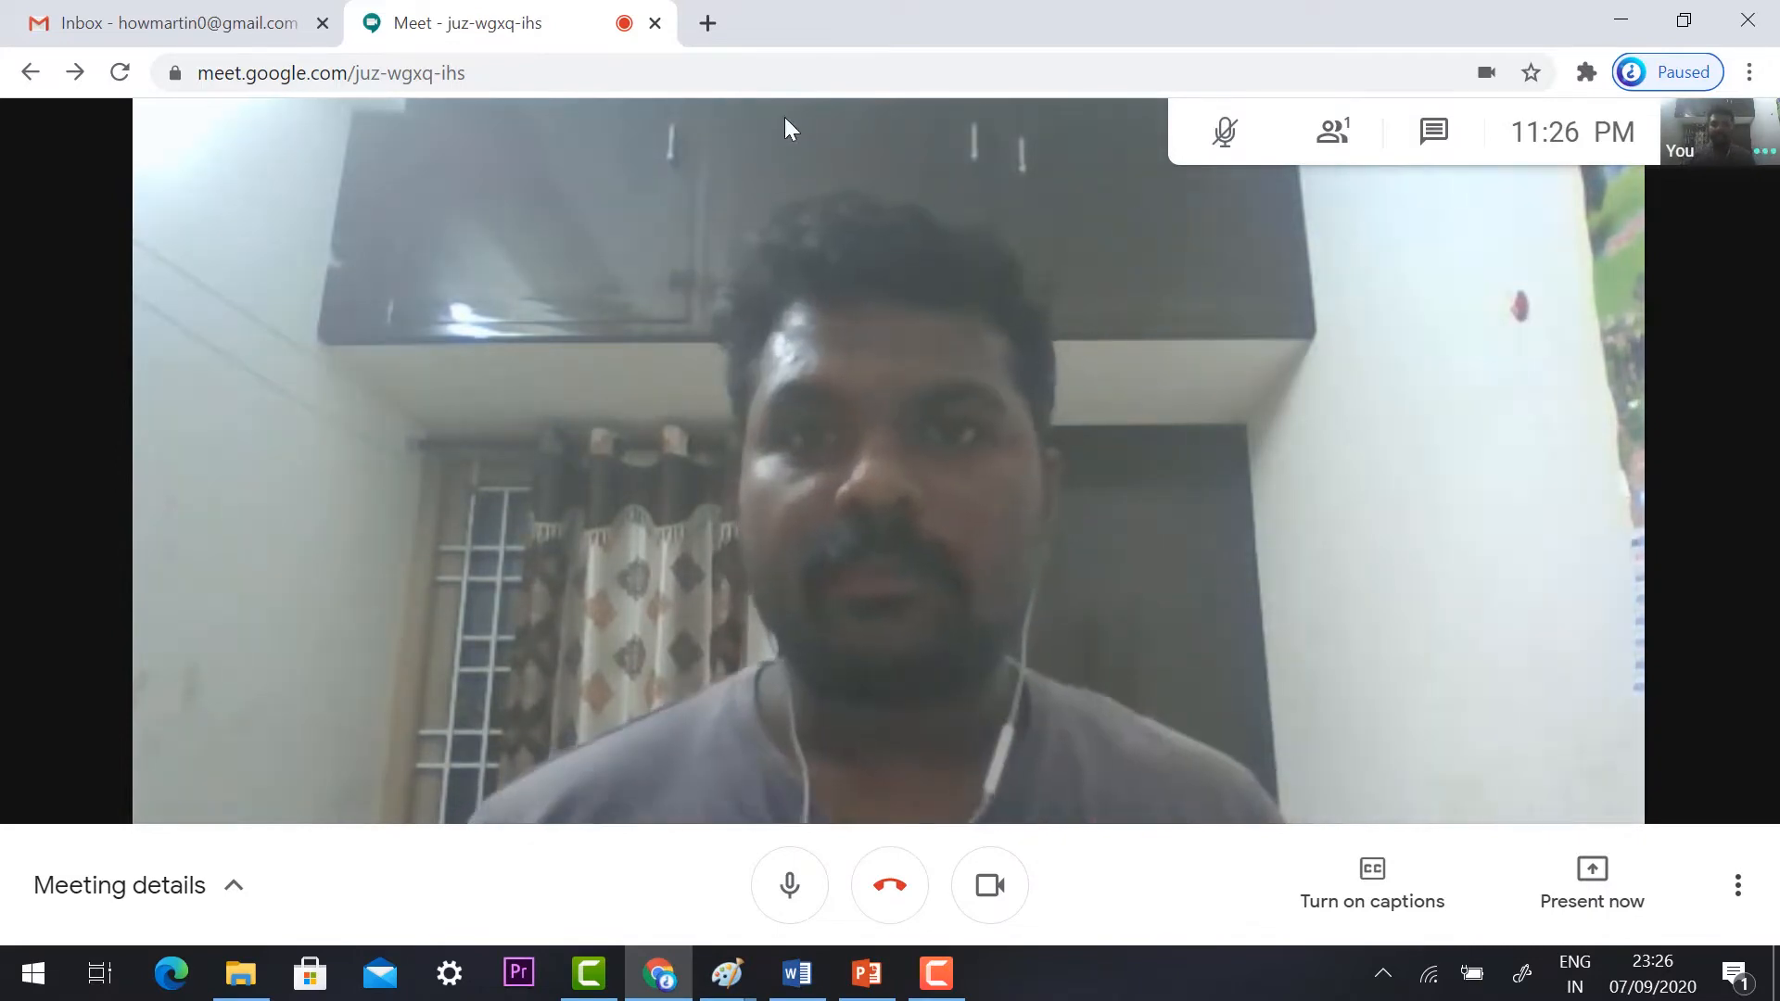
Load youtube.com in a new tab, then switch back to the Meet tab
{"action": "left_click", "coordinate": [707, 22]}
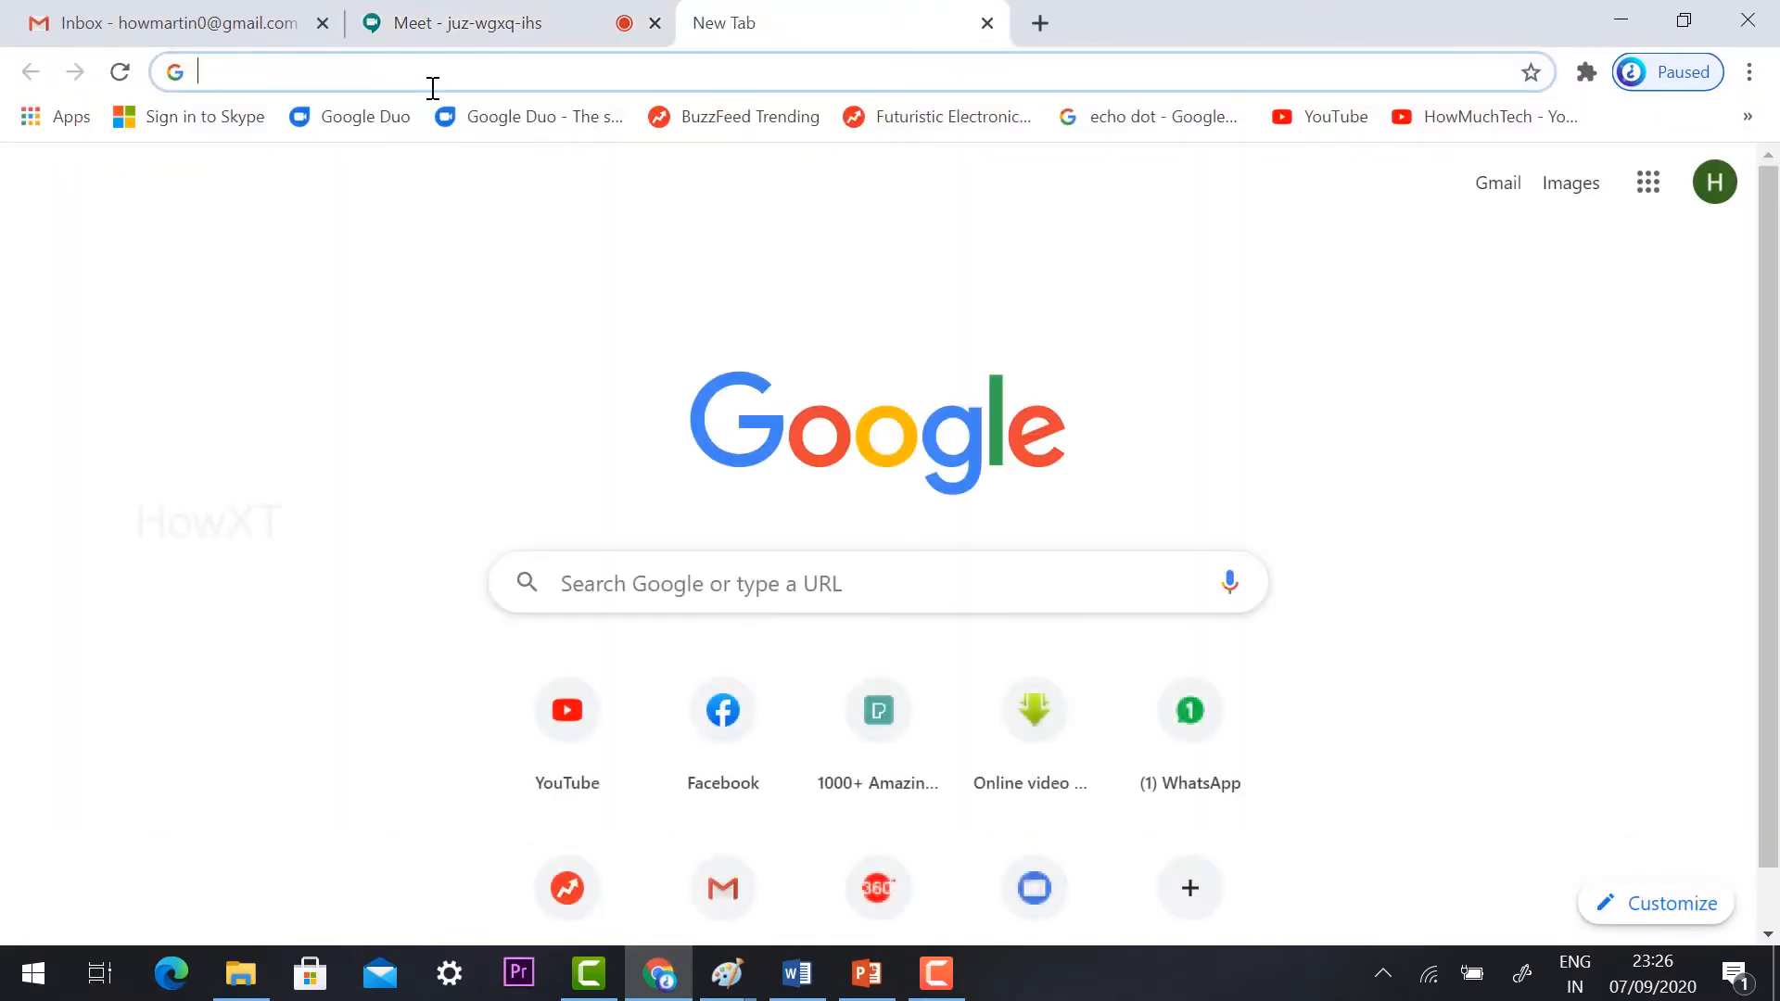
{"action": "type", "text": "youtube.com/?gl=IN&tab=r1"}
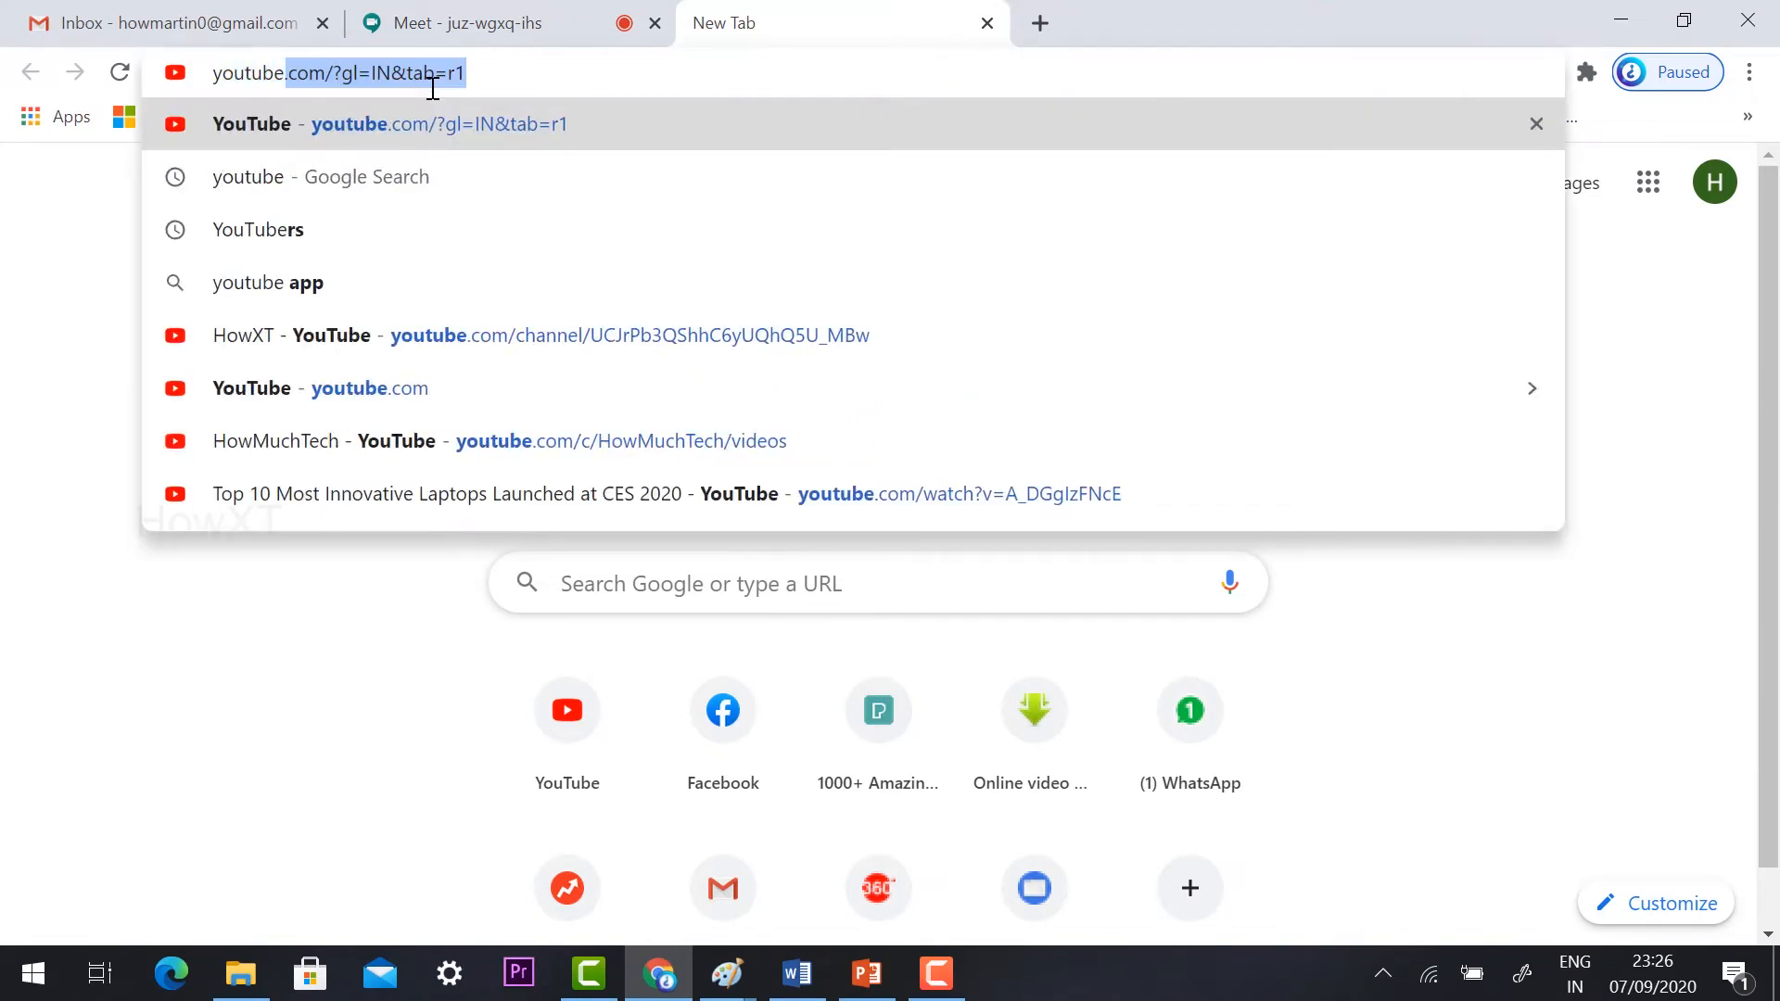
{"action": "left_click", "coordinate": [389, 123]}
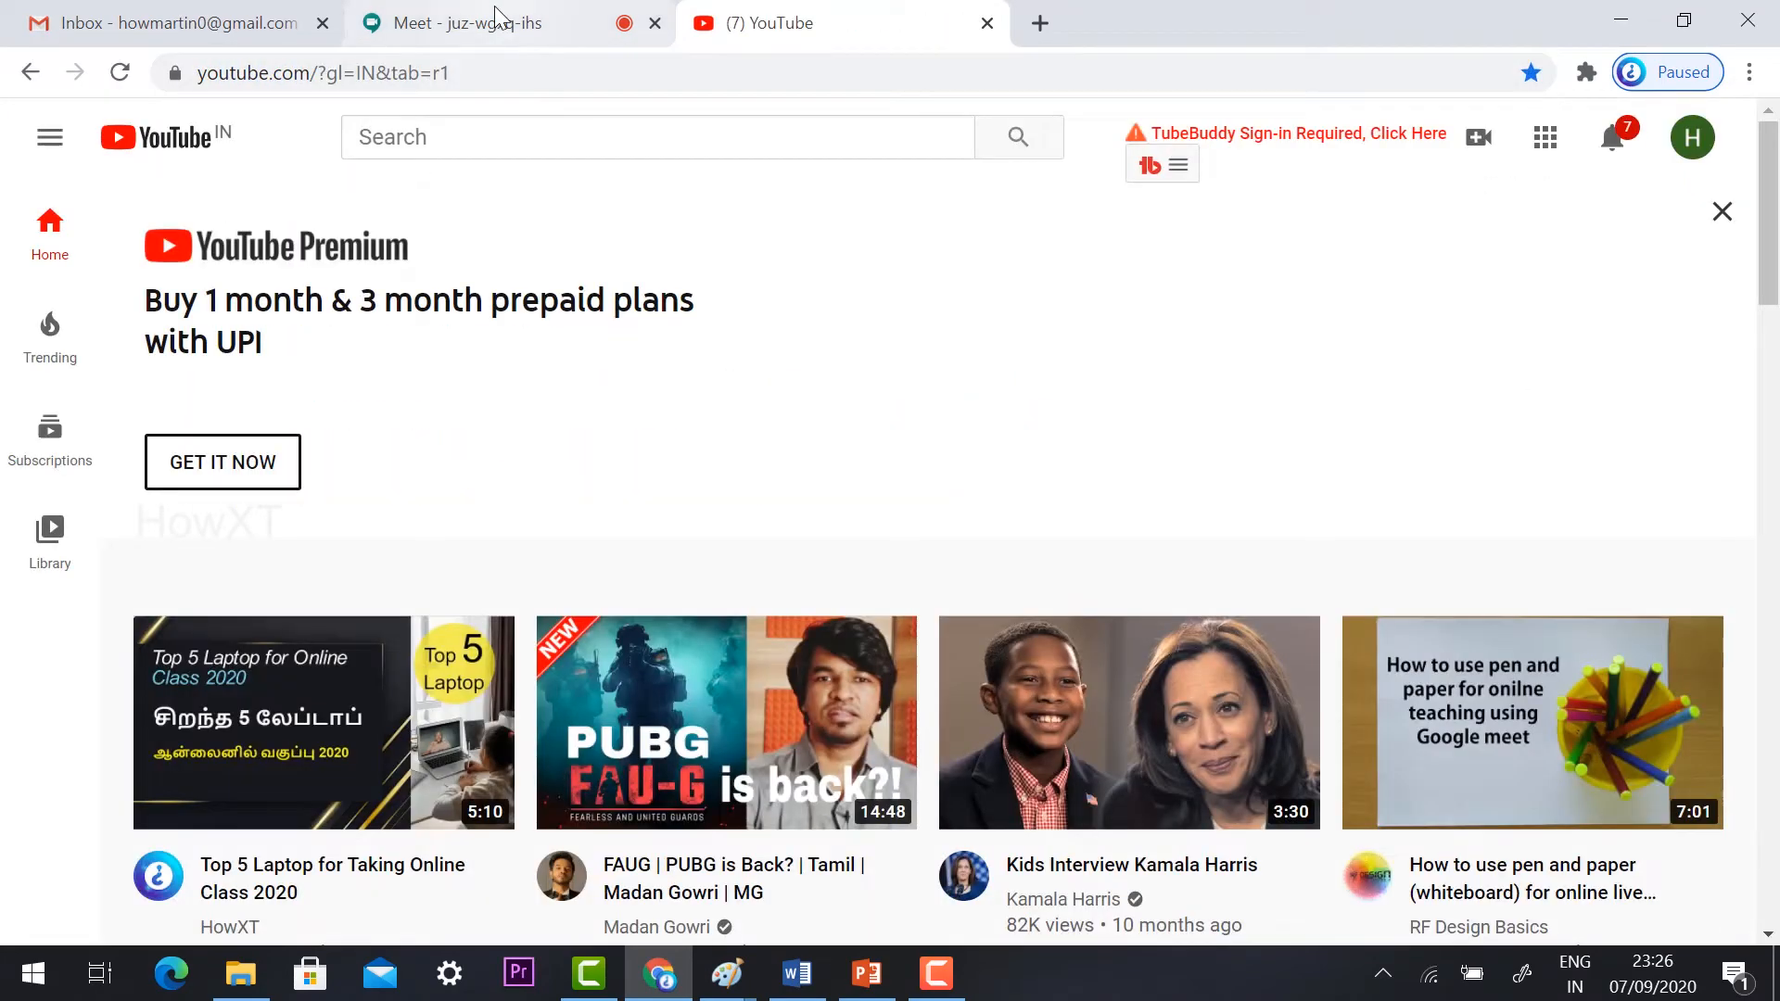
{"action": "left_click", "coordinate": [466, 22]}
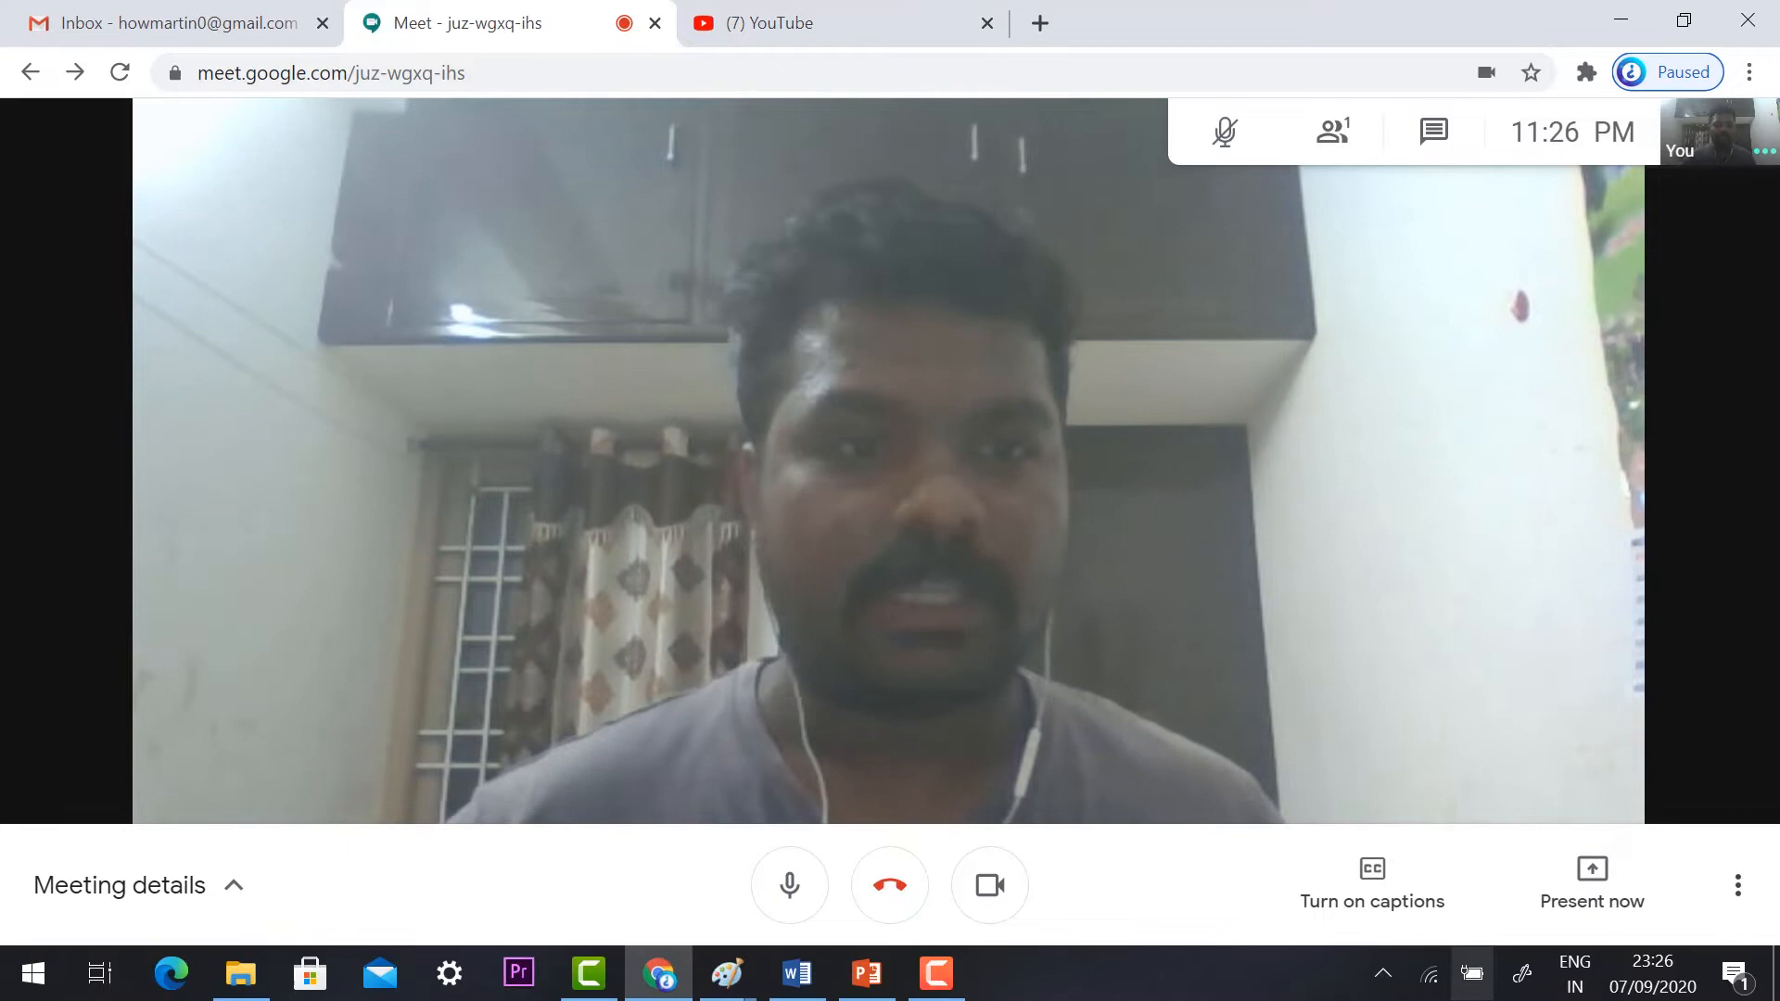
Present the (7) YouTube Chrome tab with Share audio enabled
{"action": "left_click", "coordinate": [1591, 884]}
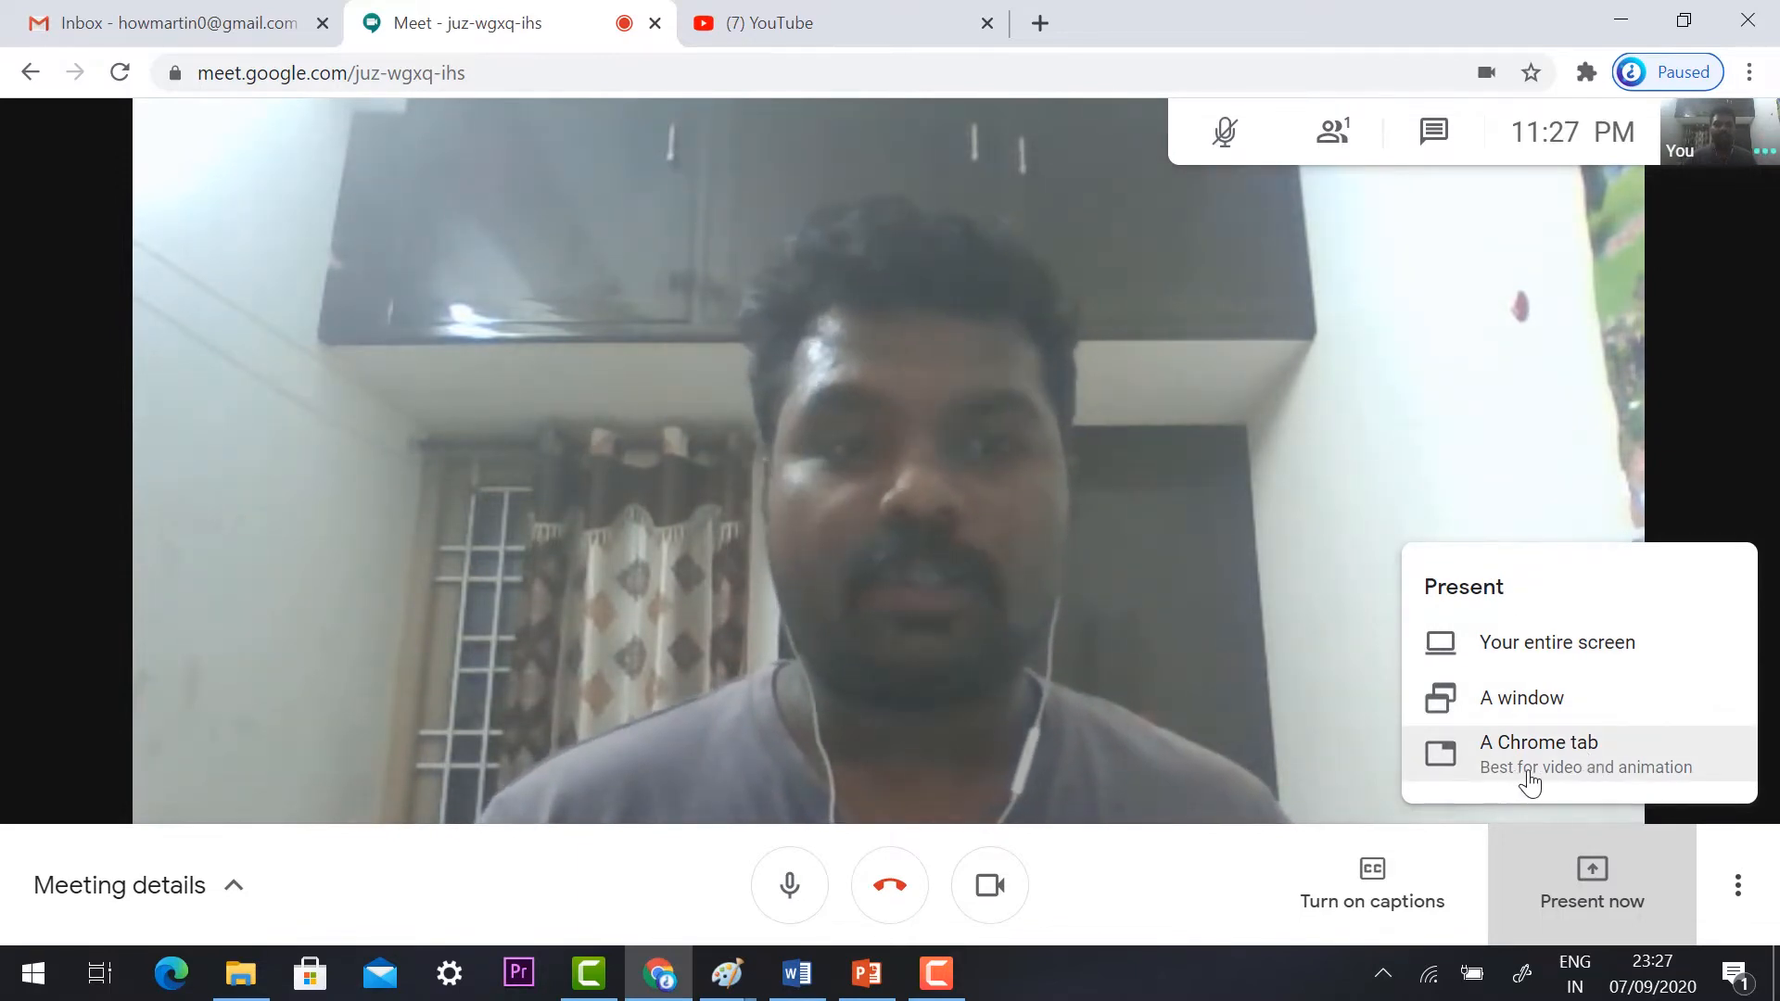
{"action": "left_click", "coordinate": [1539, 743]}
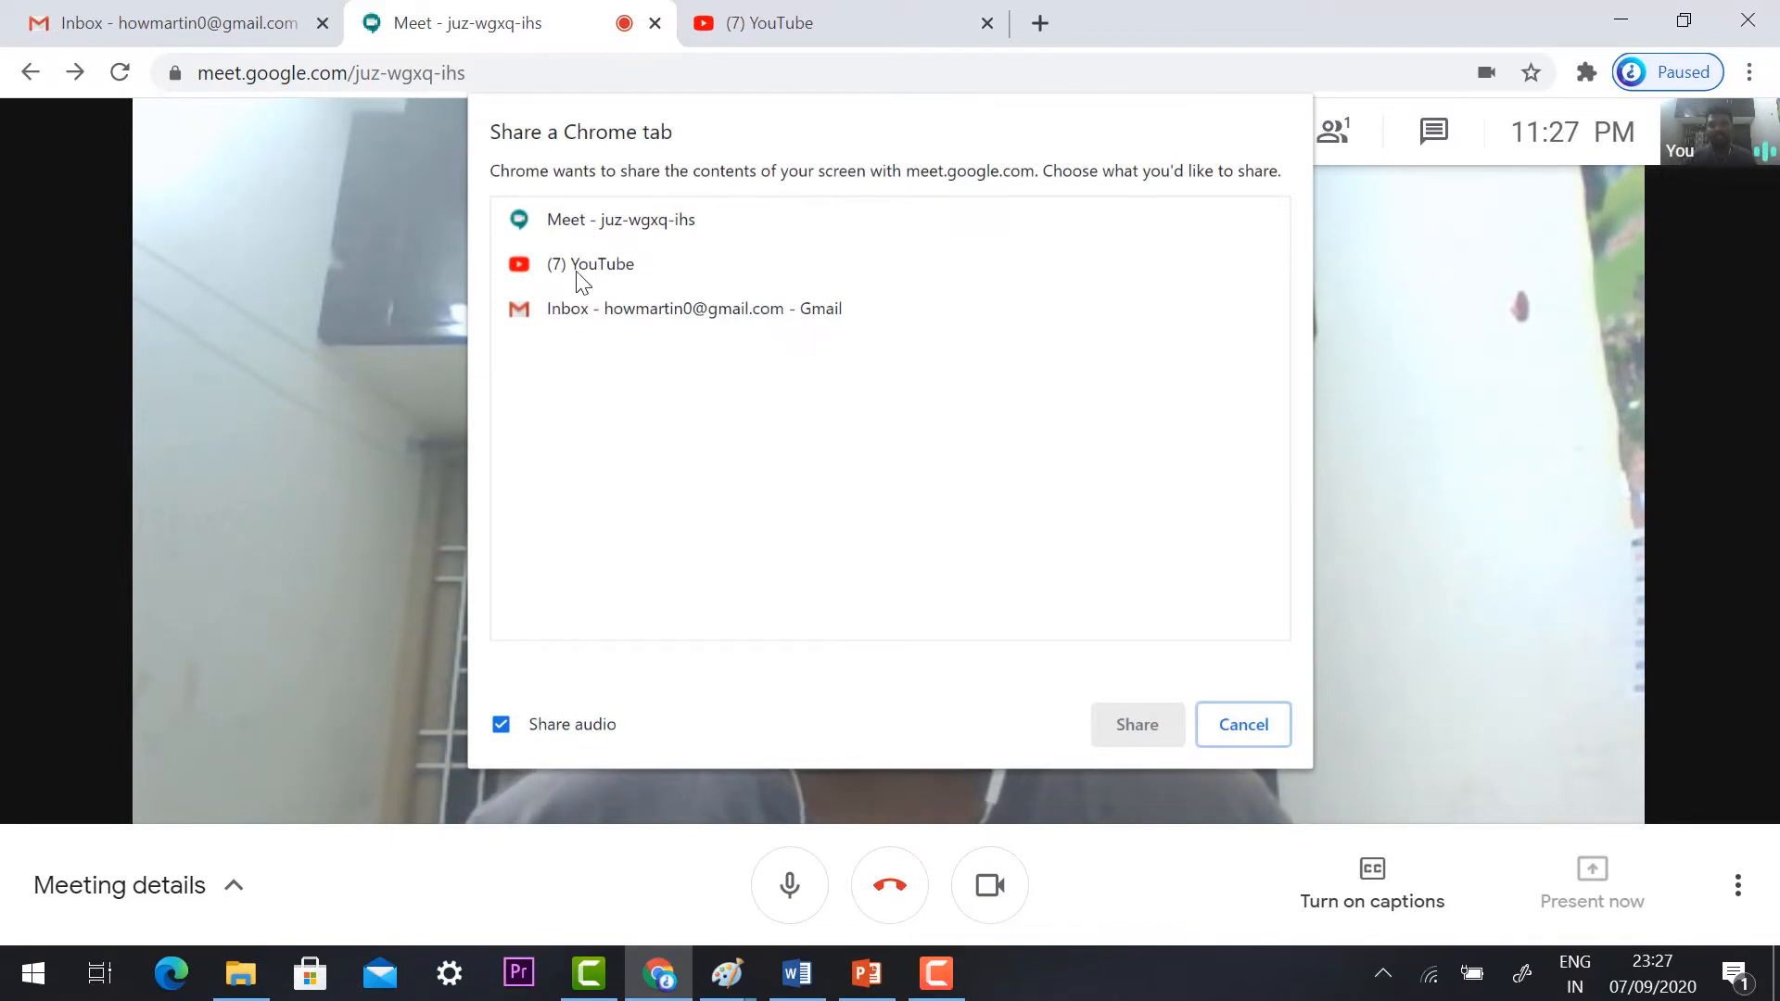
{"action": "mouse_move", "coordinate": [429, 34]}
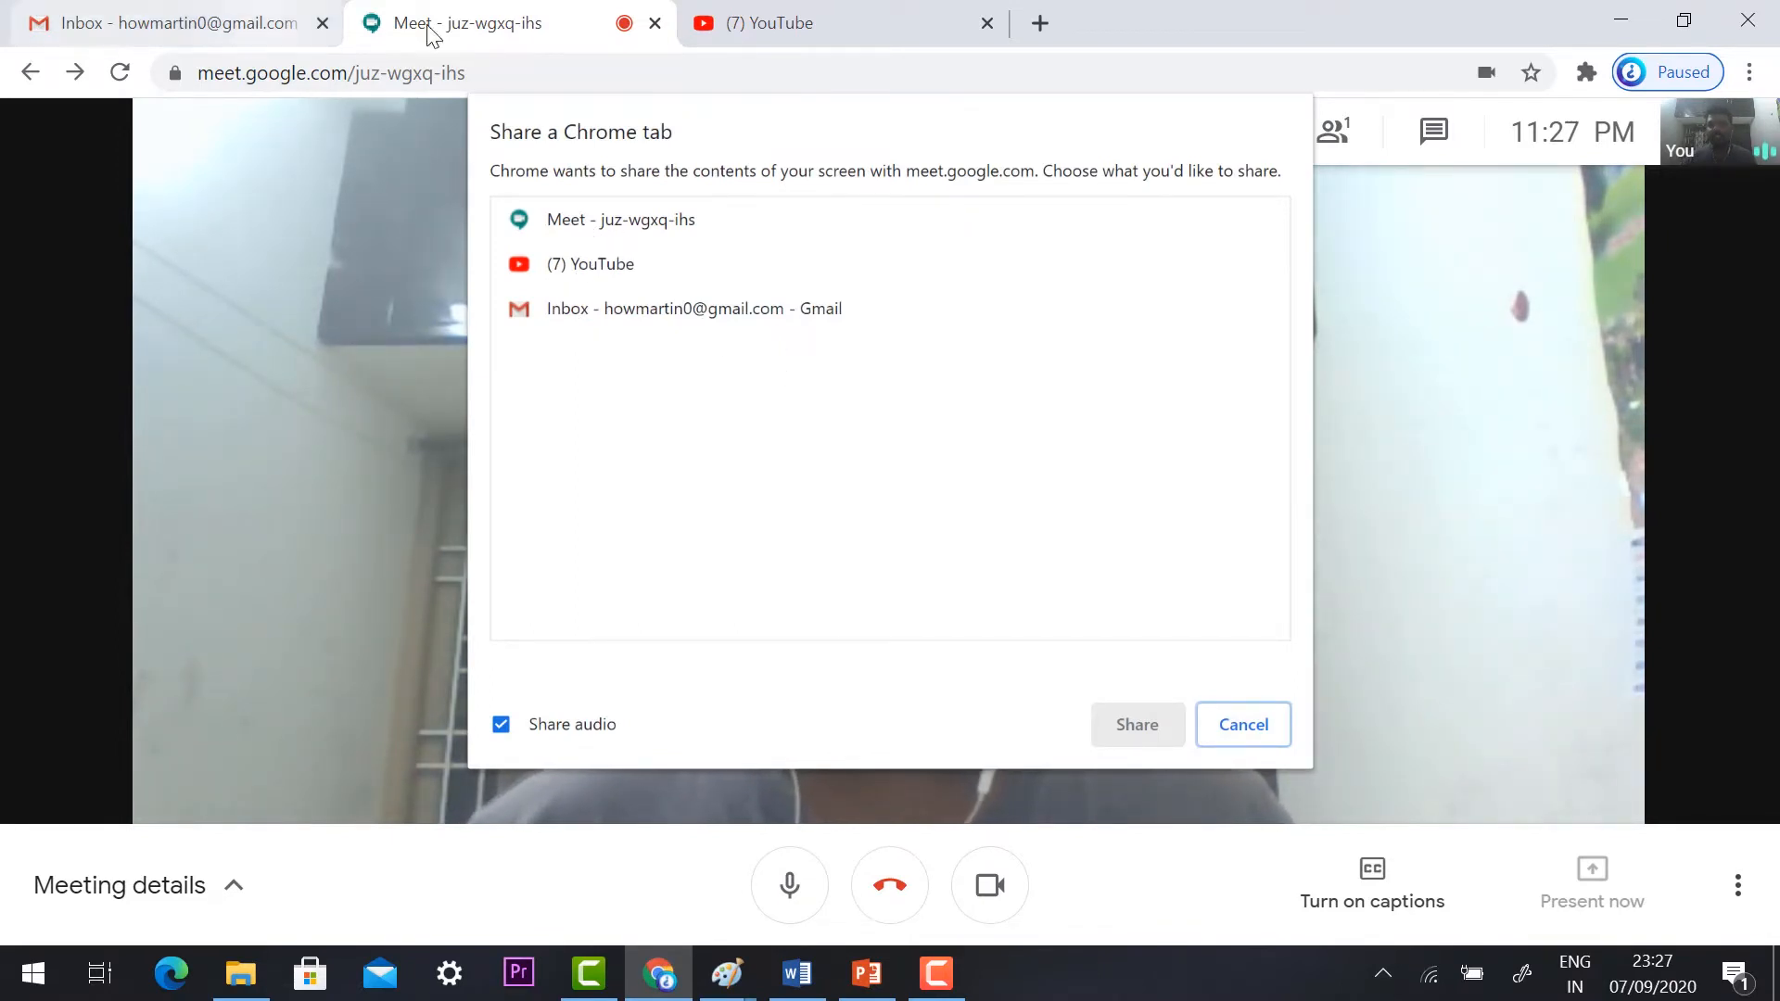
{"action": "left_click", "coordinate": [591, 264]}
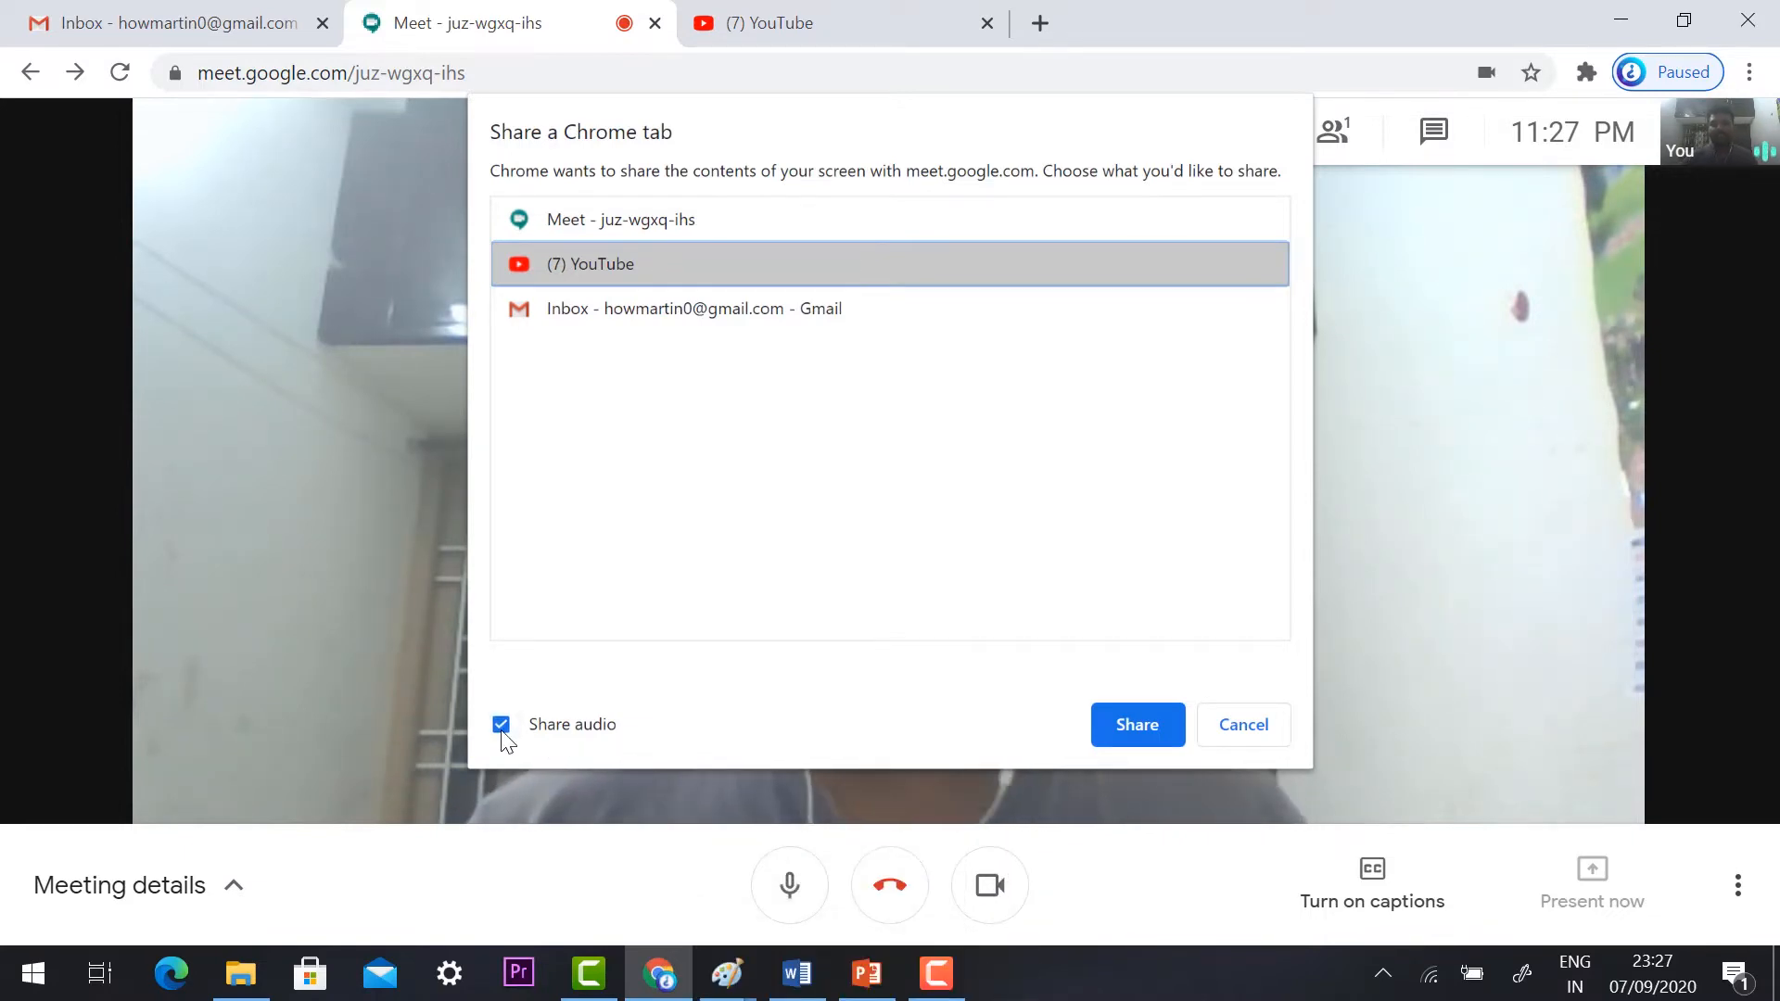
{"action": "left_click", "coordinate": [1135, 724]}
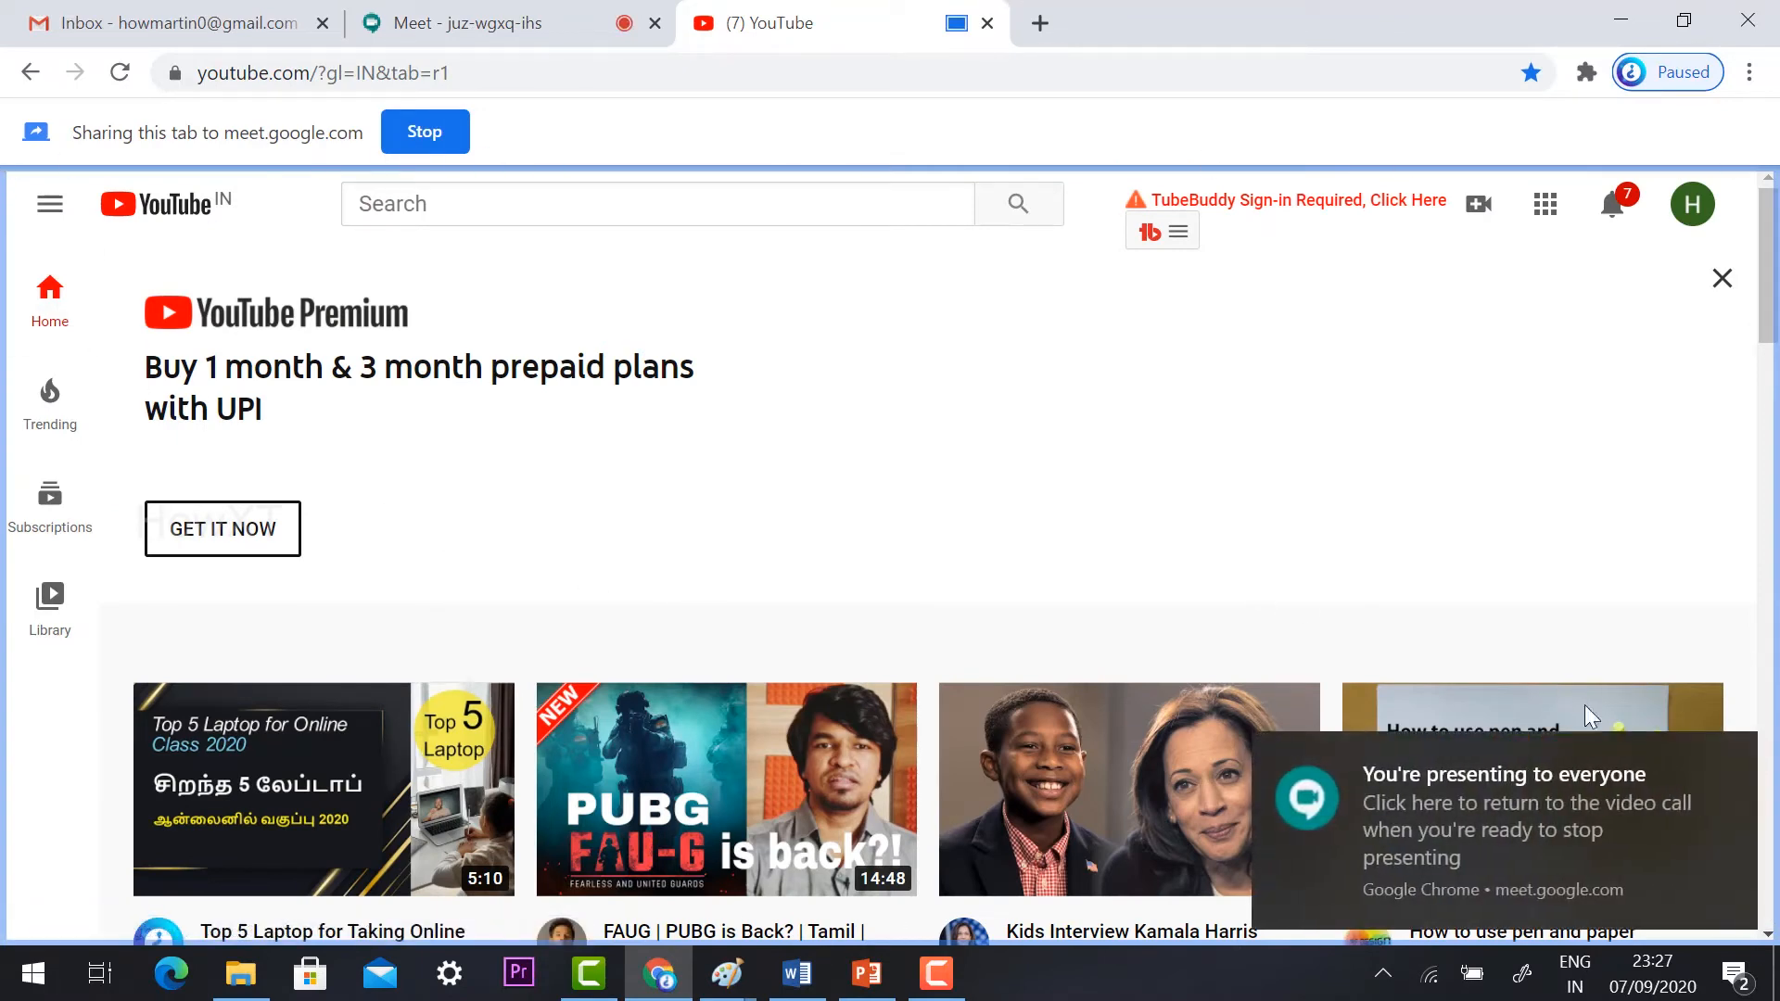
{"action": "mouse_move", "coordinate": [159, 158]}
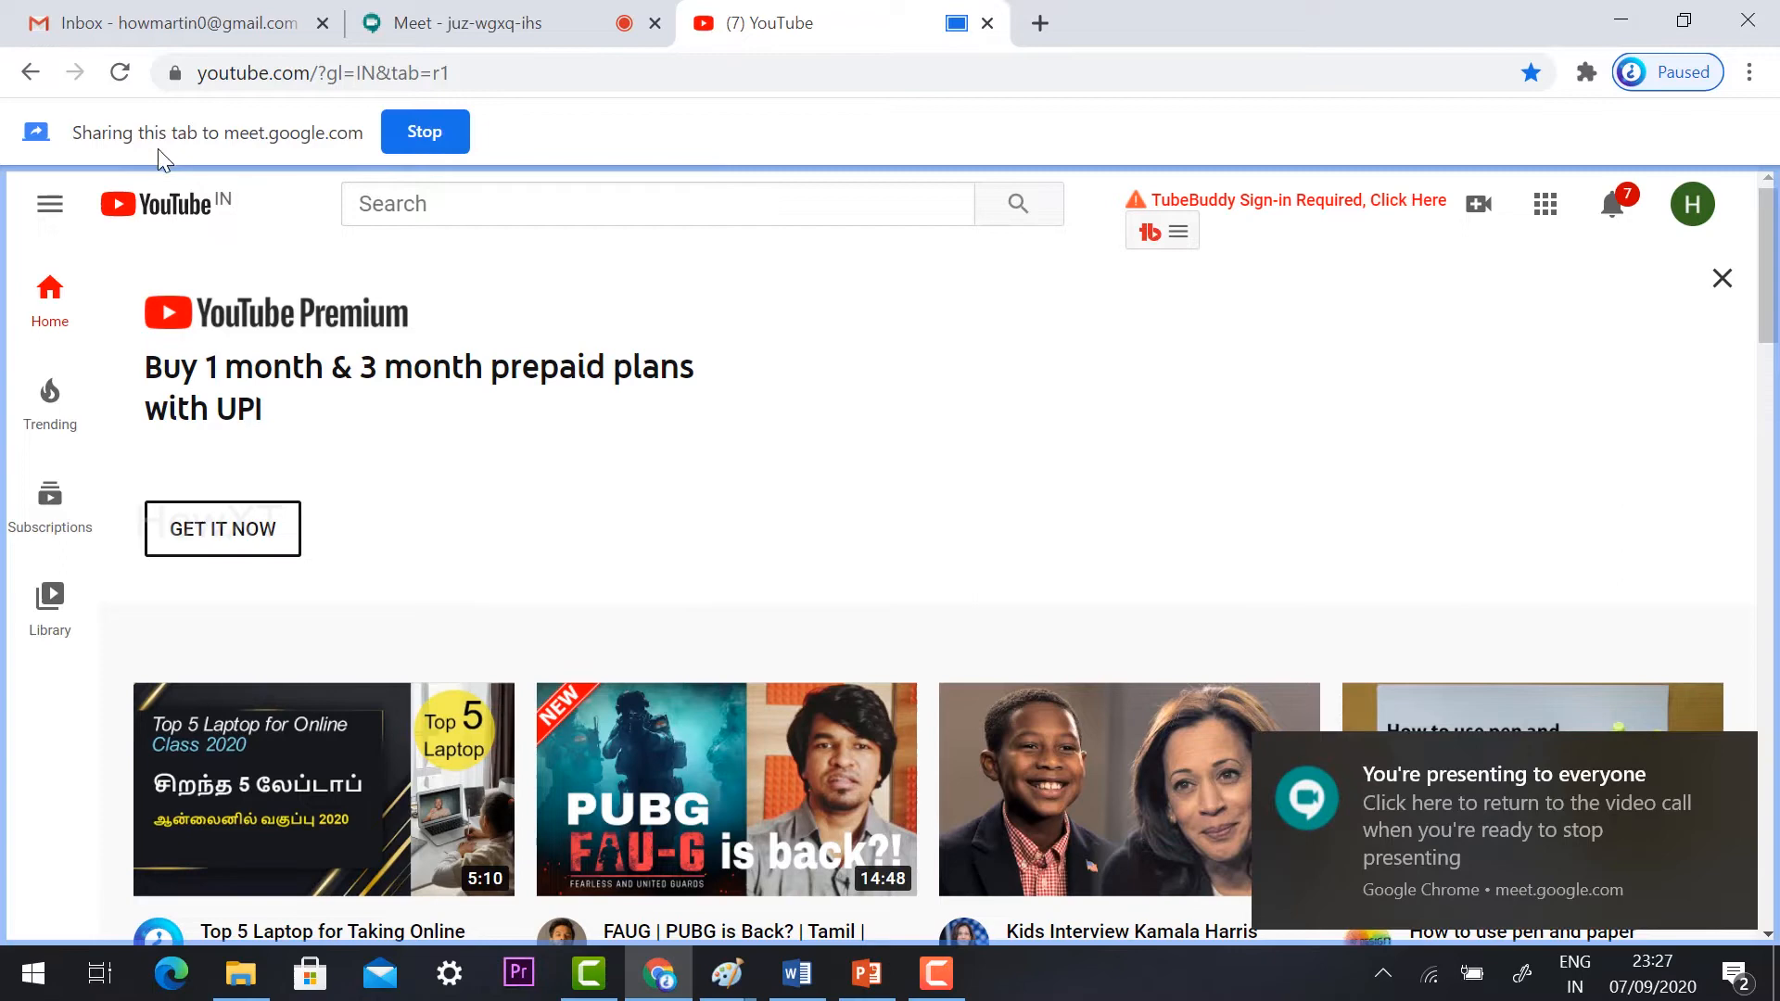
{"action": "mouse_move", "coordinate": [960, 479]}
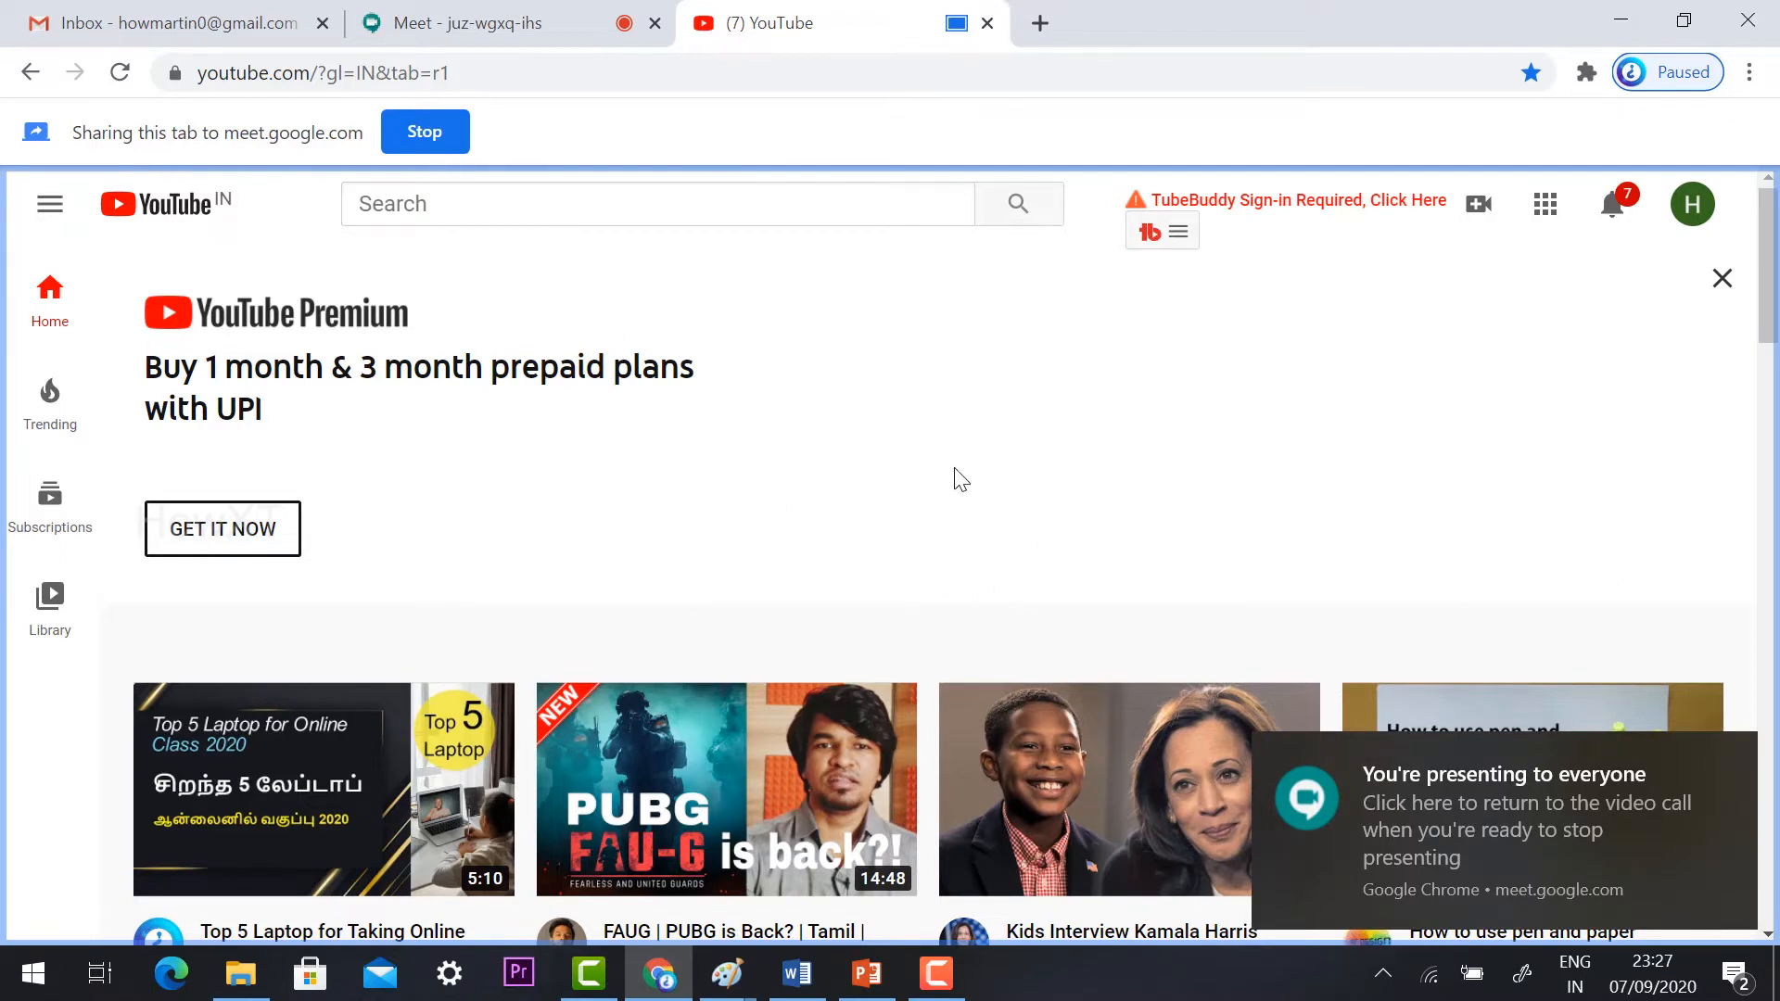
Open the Top 5 Laptop for Taking Online Class 2020 video and return to Meet
{"action": "scroll", "scroll_direction": "down", "scroll_amount": 3}
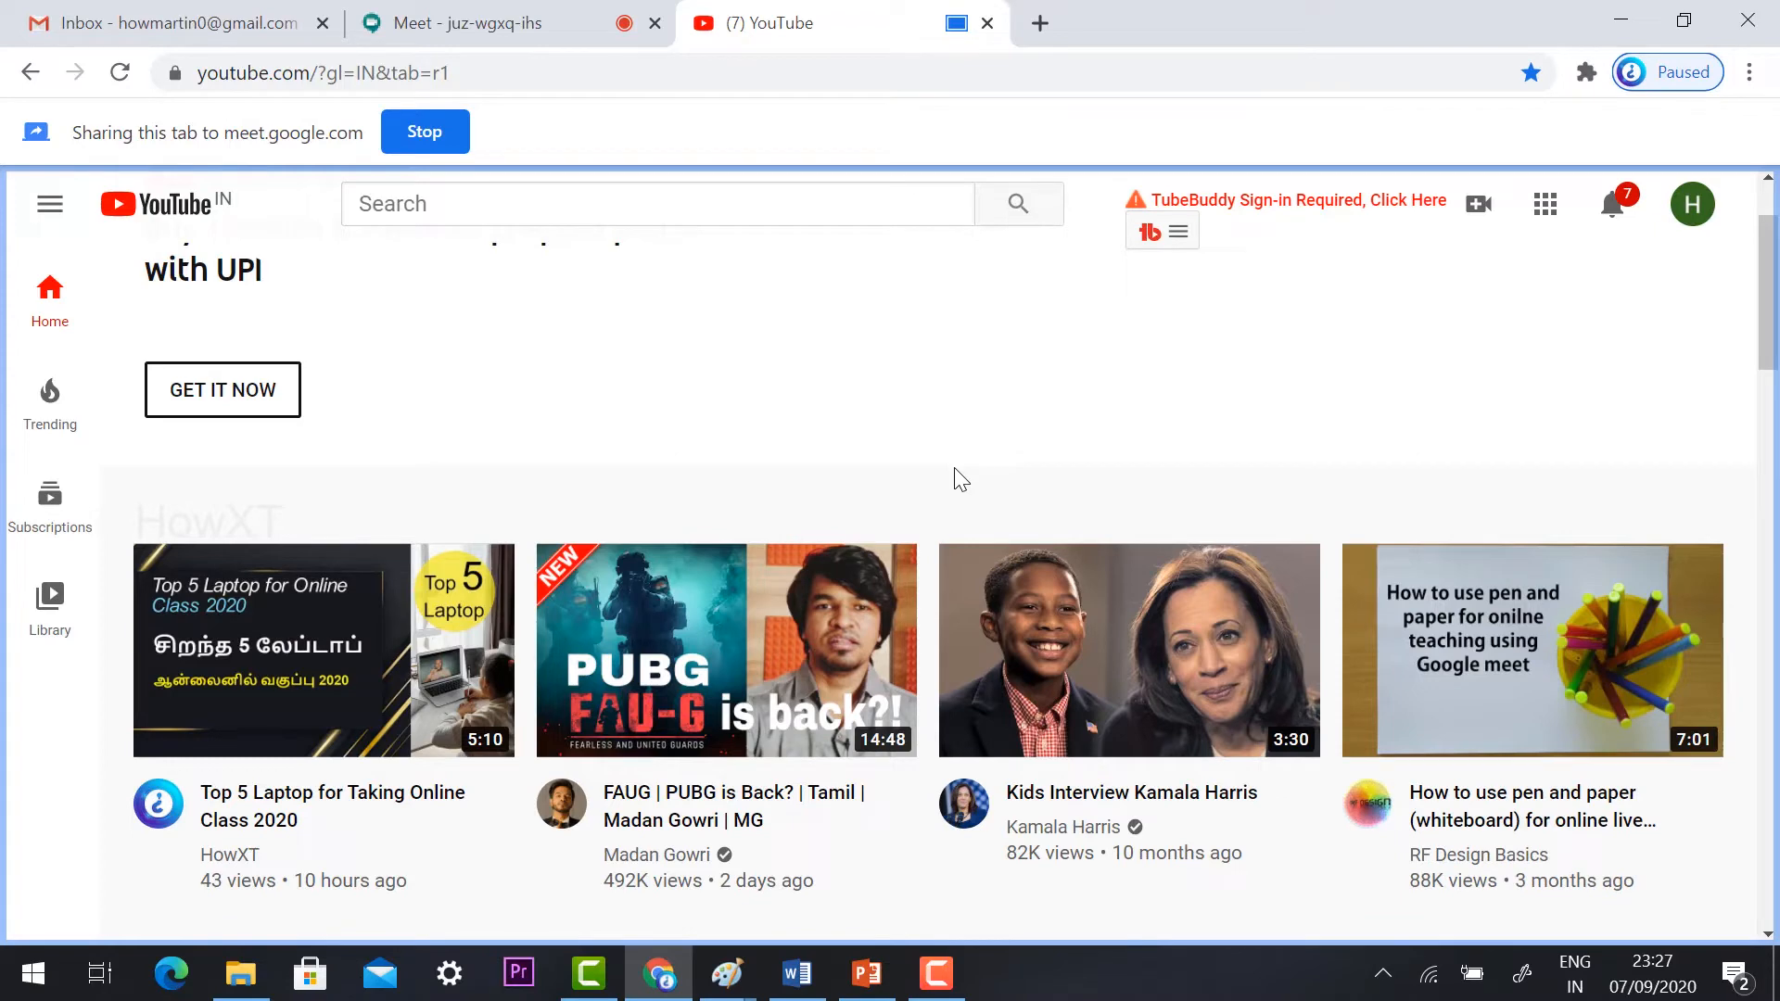
{"action": "mouse_move", "coordinate": [258, 657]}
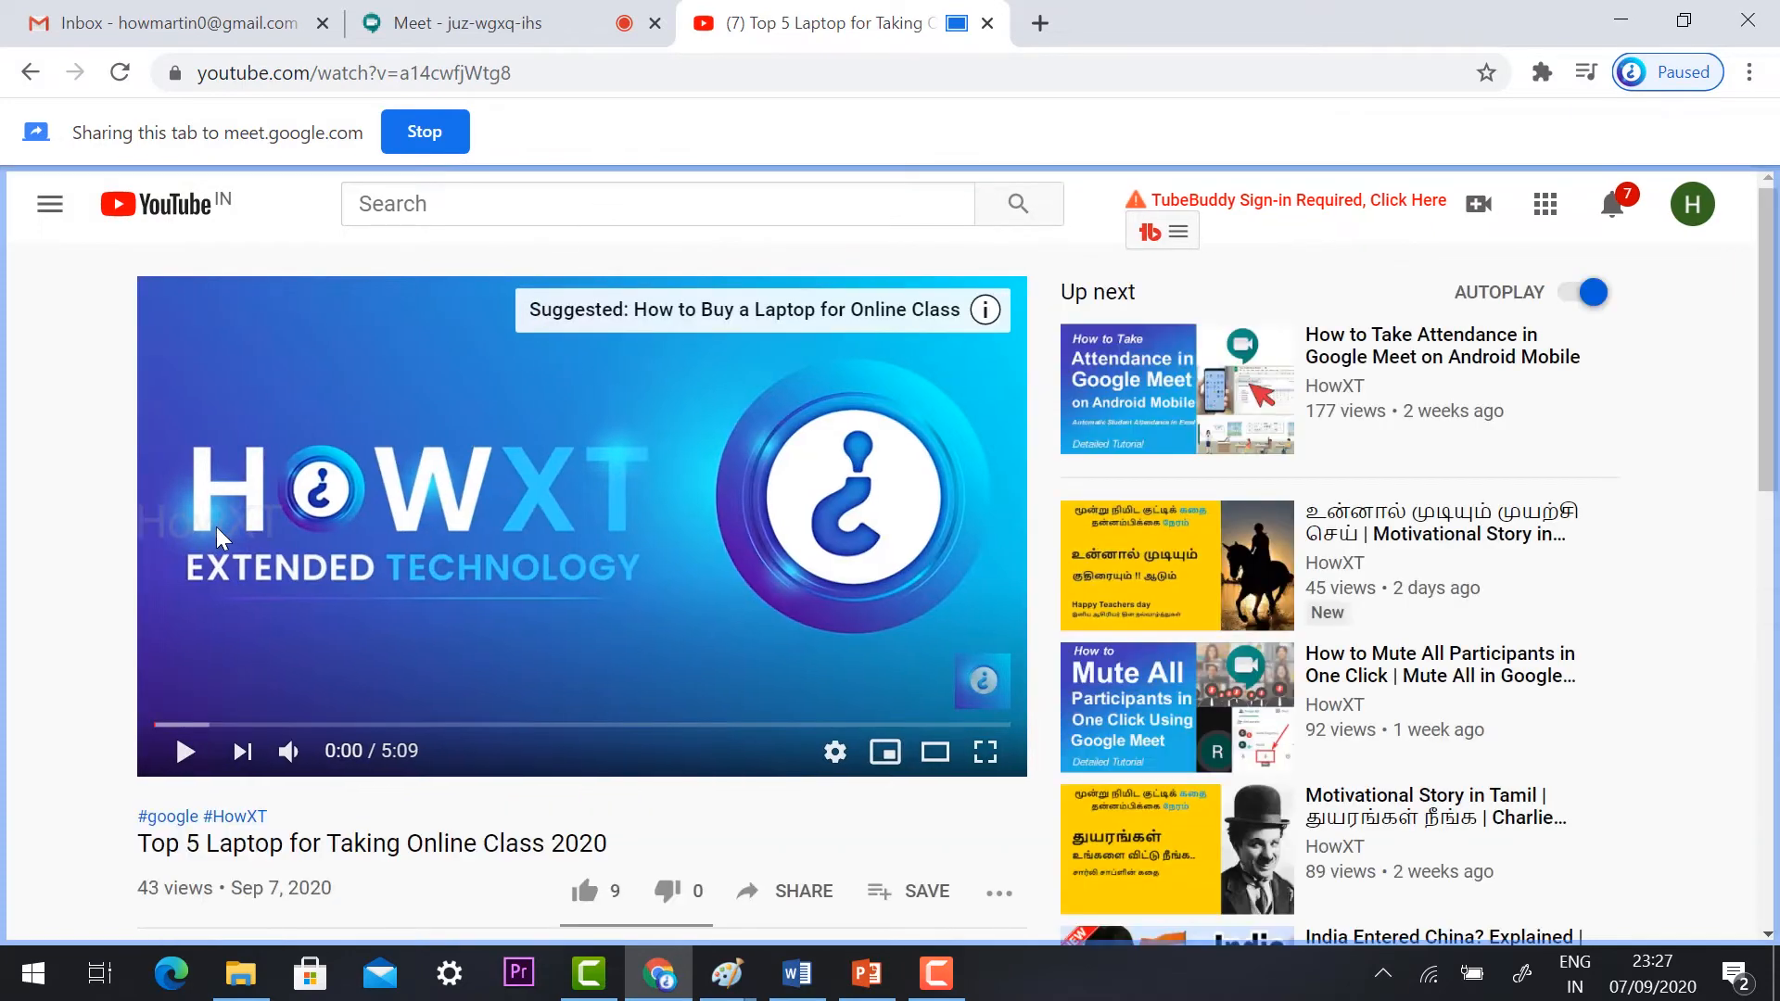
{"action": "left_click", "coordinate": [477, 22]}
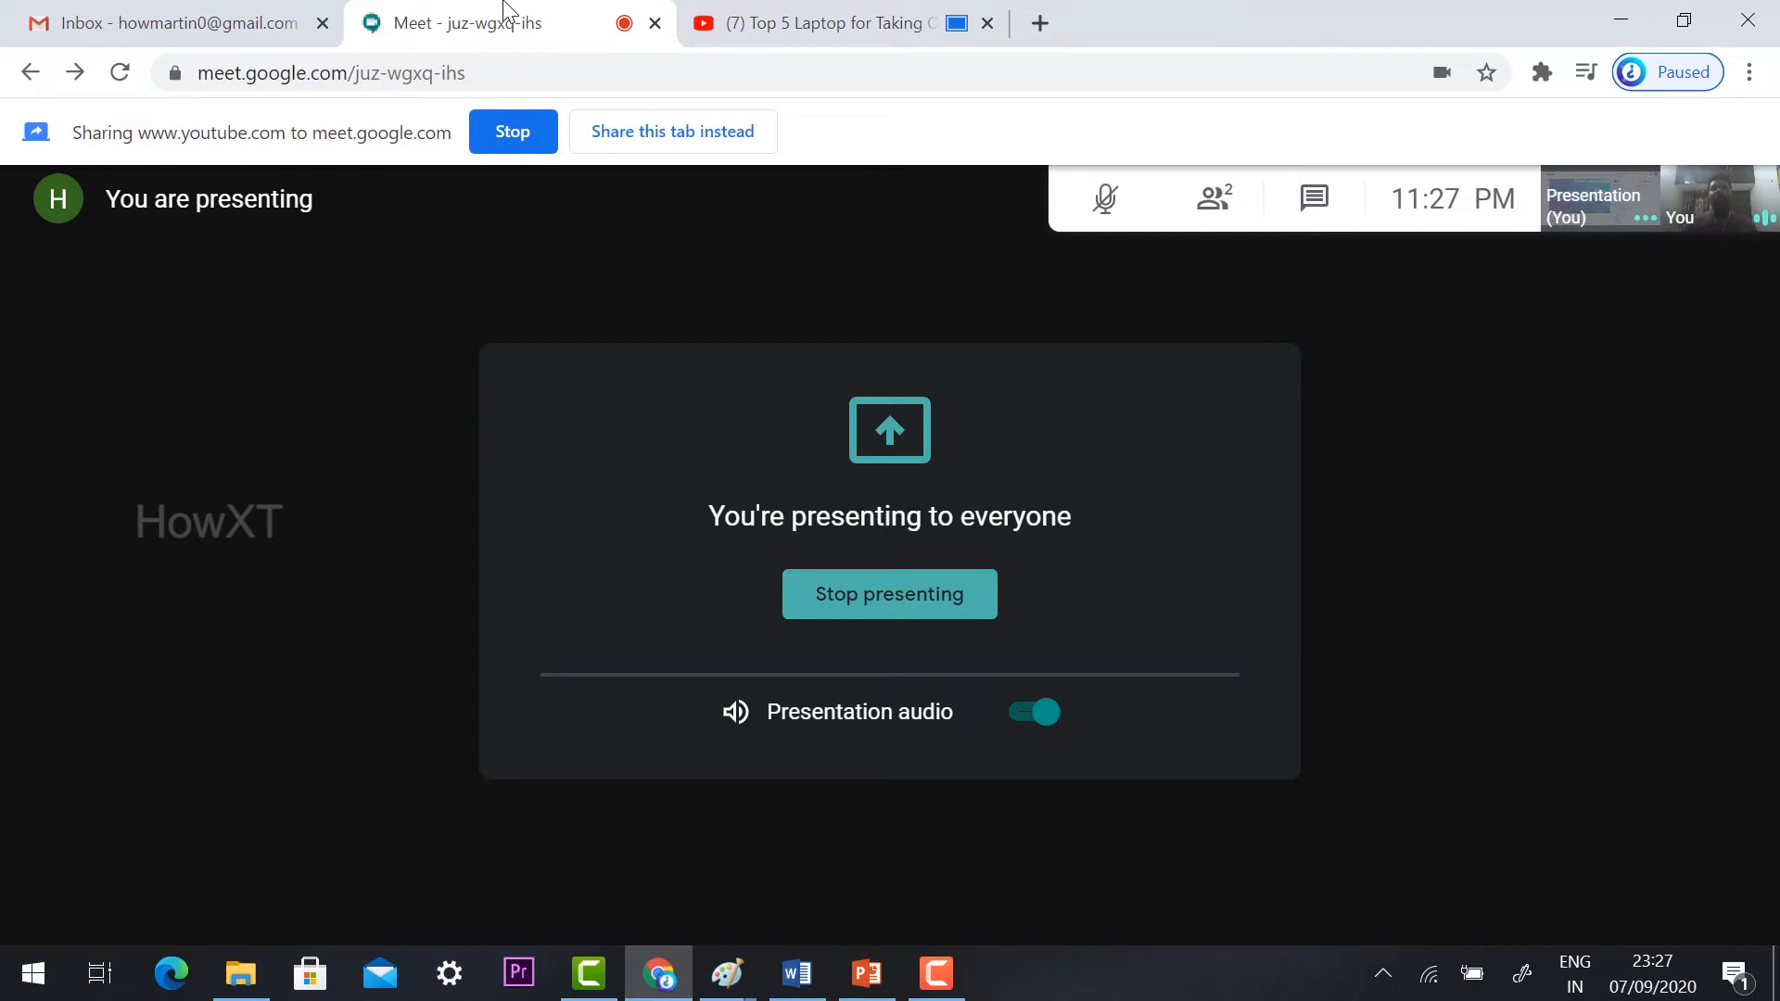
{"action": "mouse_move", "coordinate": [788, 885]}
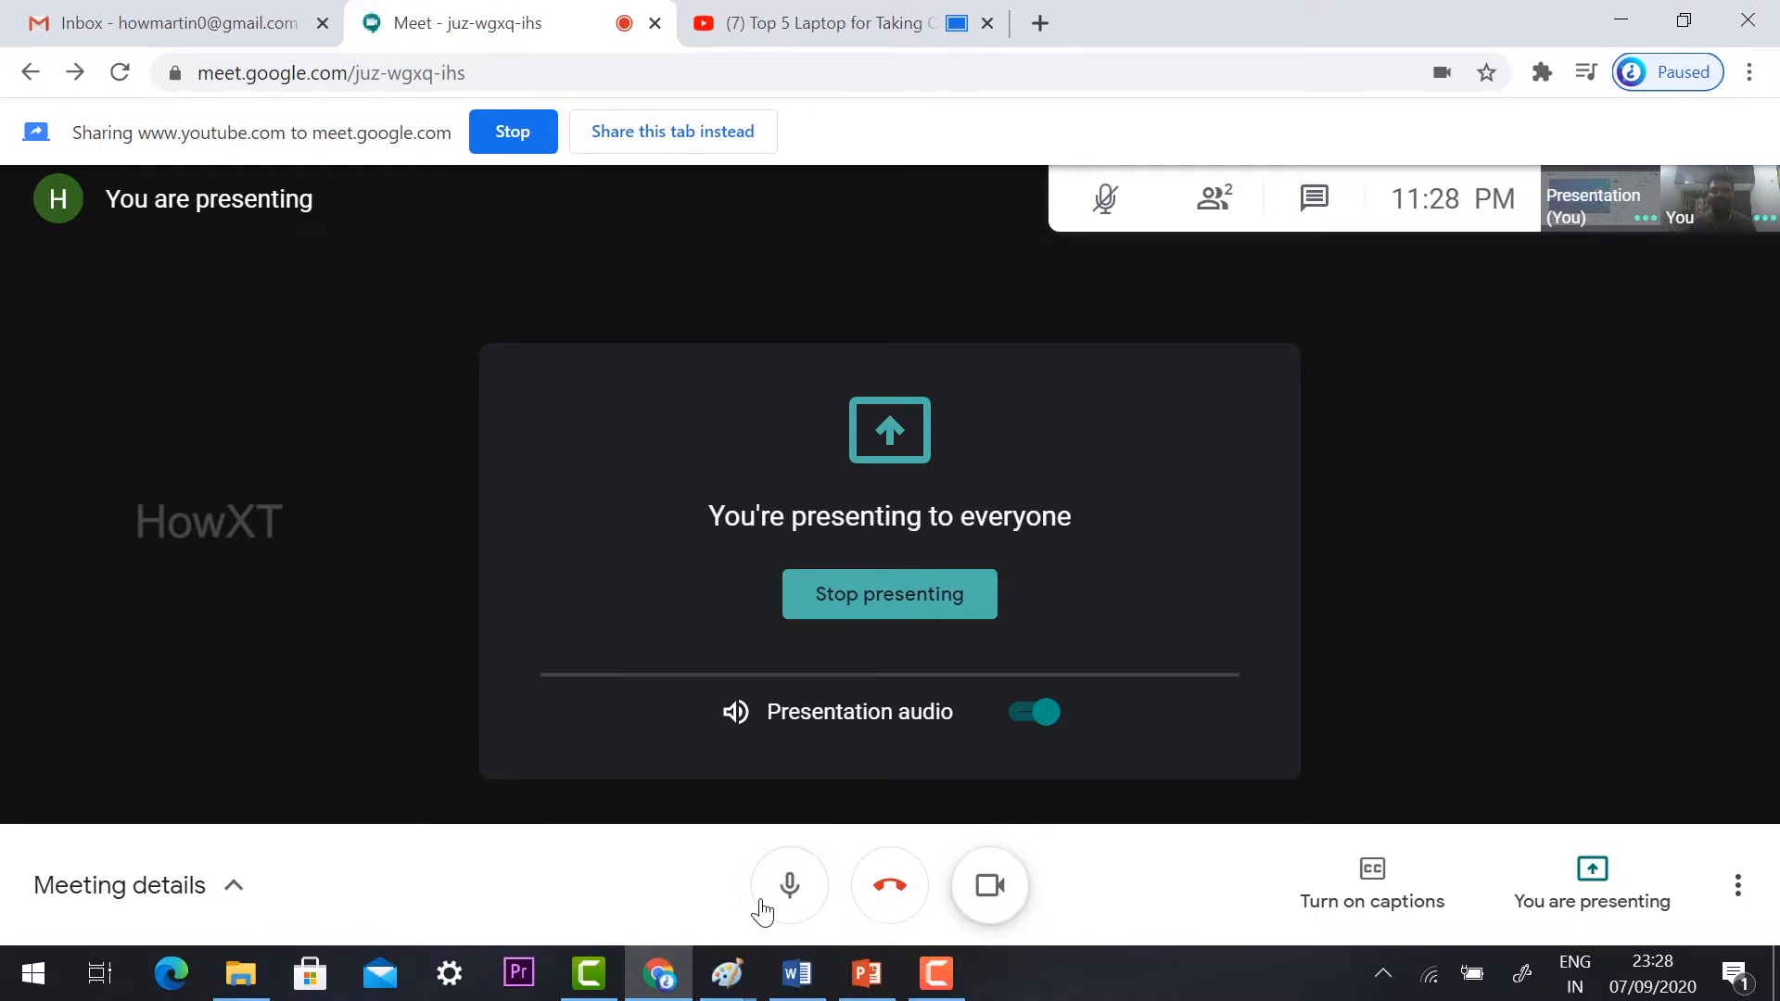
Switch the camera off in the call while the YouTube tab stays presented
{"action": "left_click", "coordinate": [990, 885]}
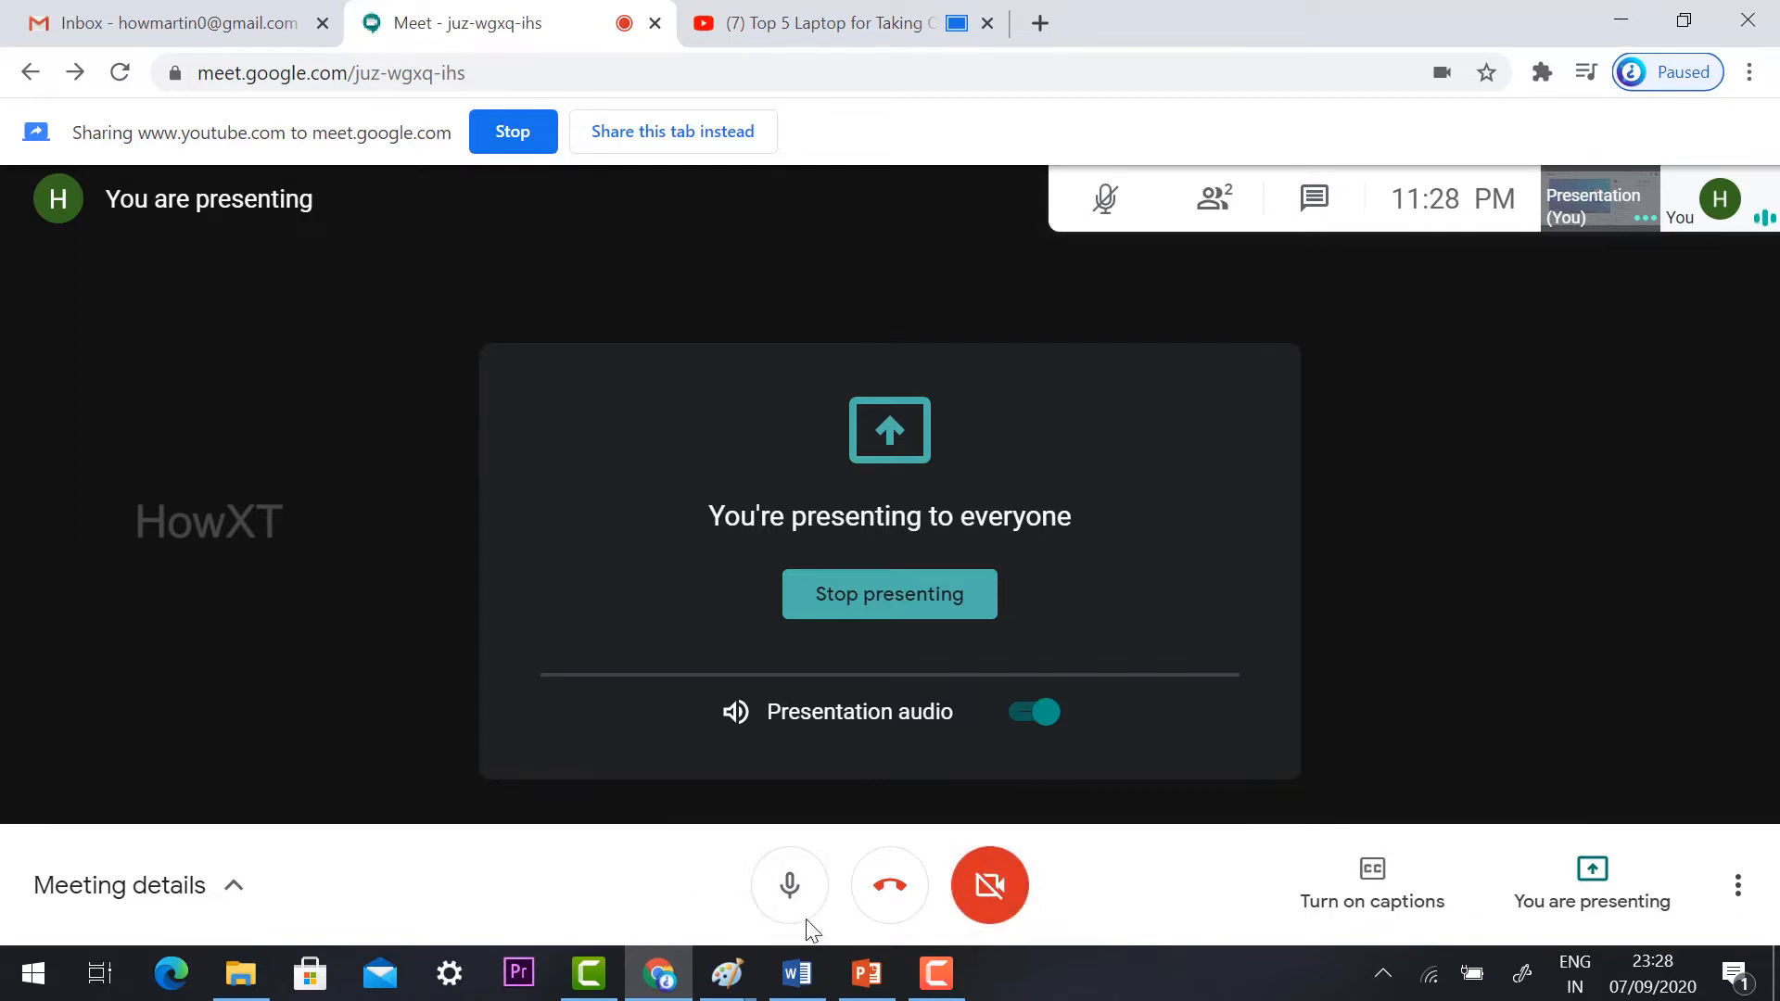
{"action": "left_click", "coordinate": [840, 23]}
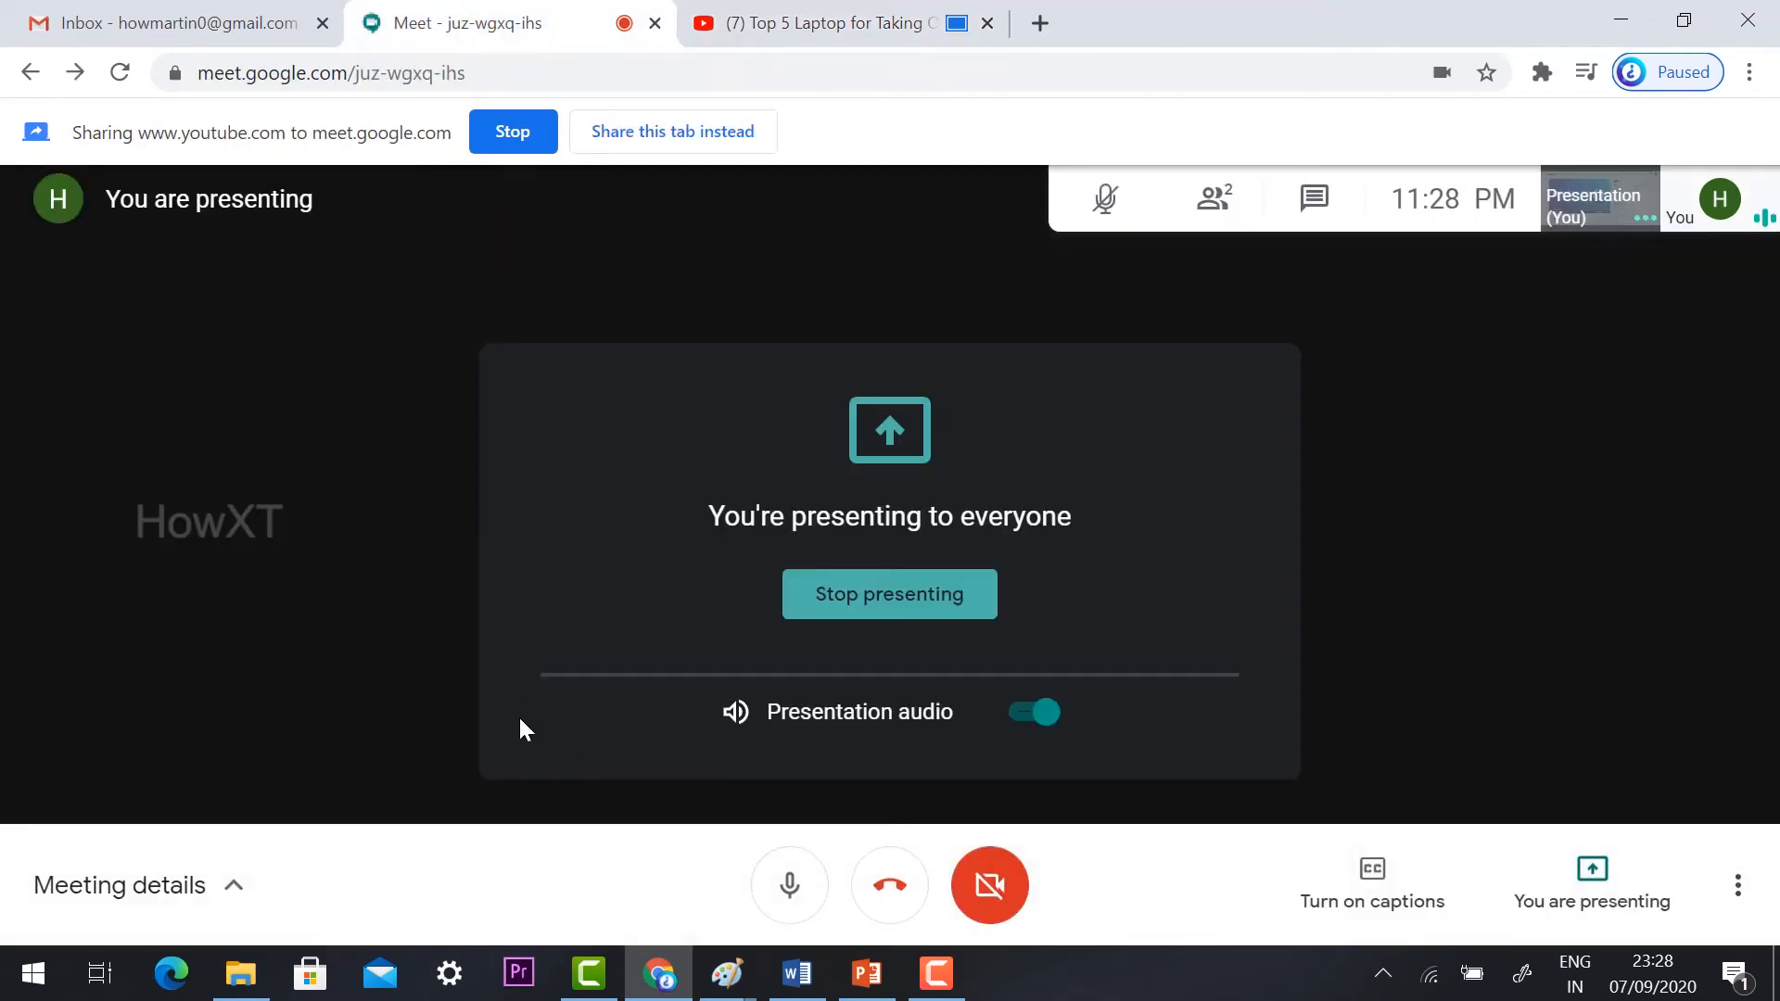
{"action": "mouse_move", "coordinate": [789, 717]}
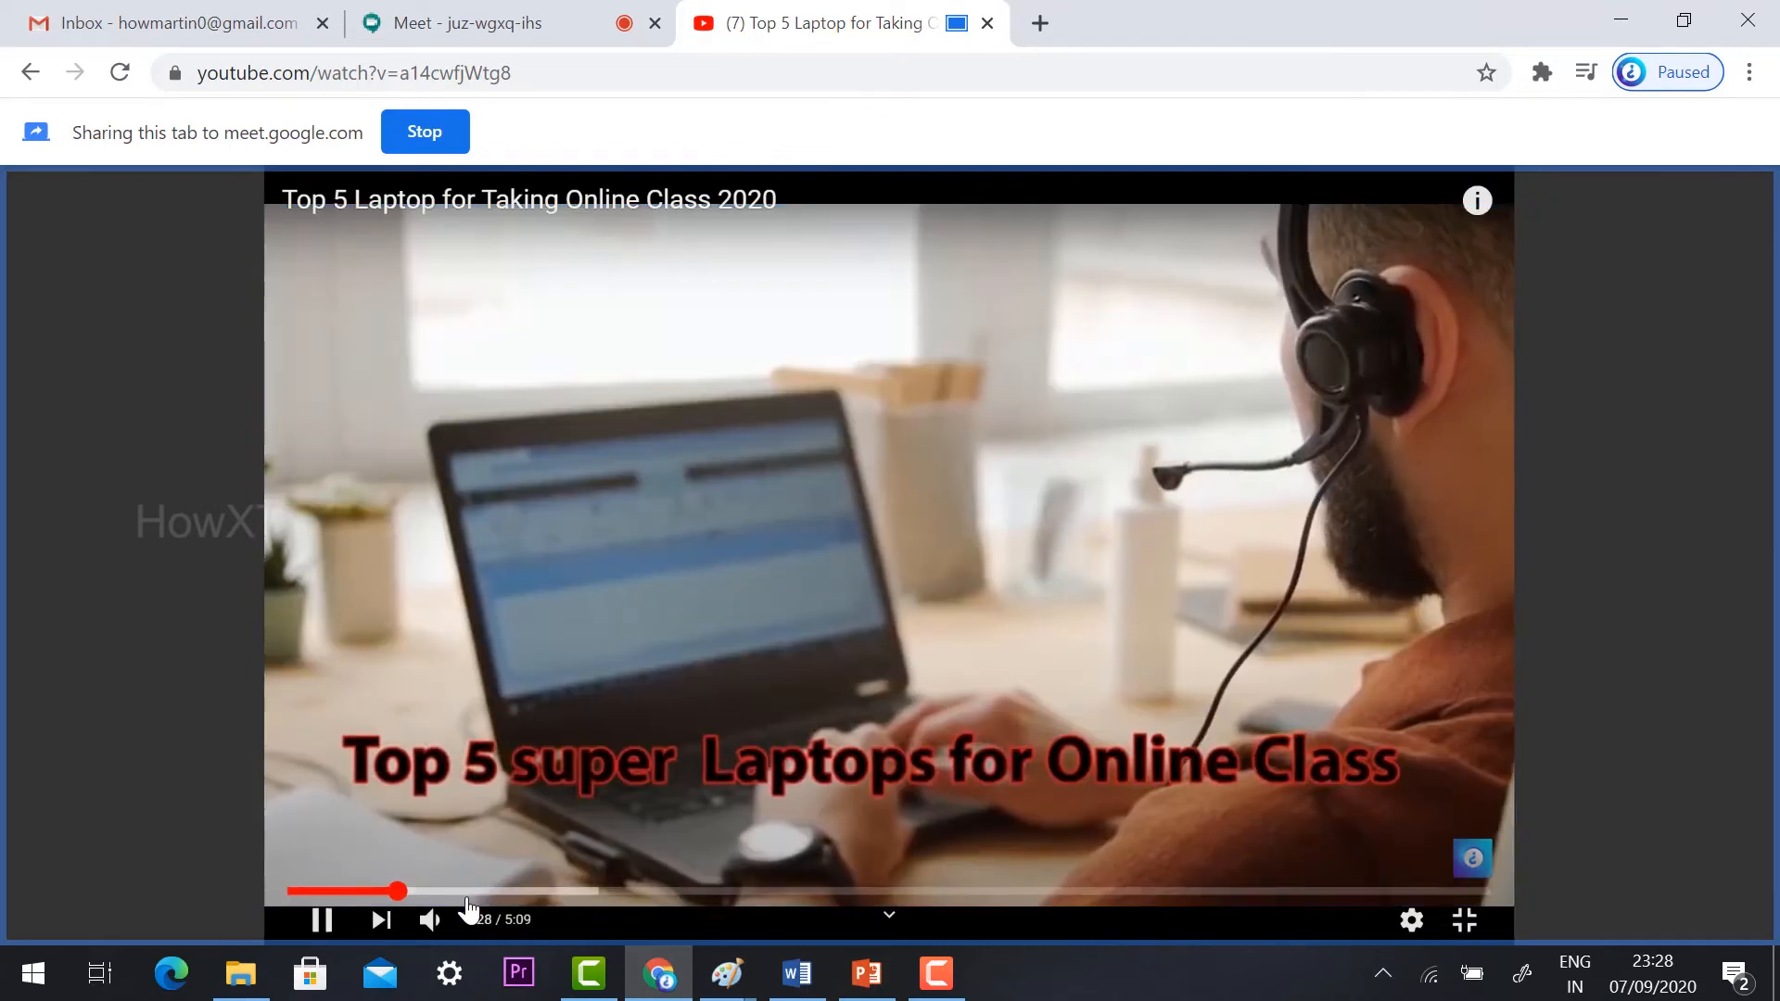
Pause the fullscreen laptop video in the shared YouTube tab
{"action": "left_click", "coordinate": [323, 921]}
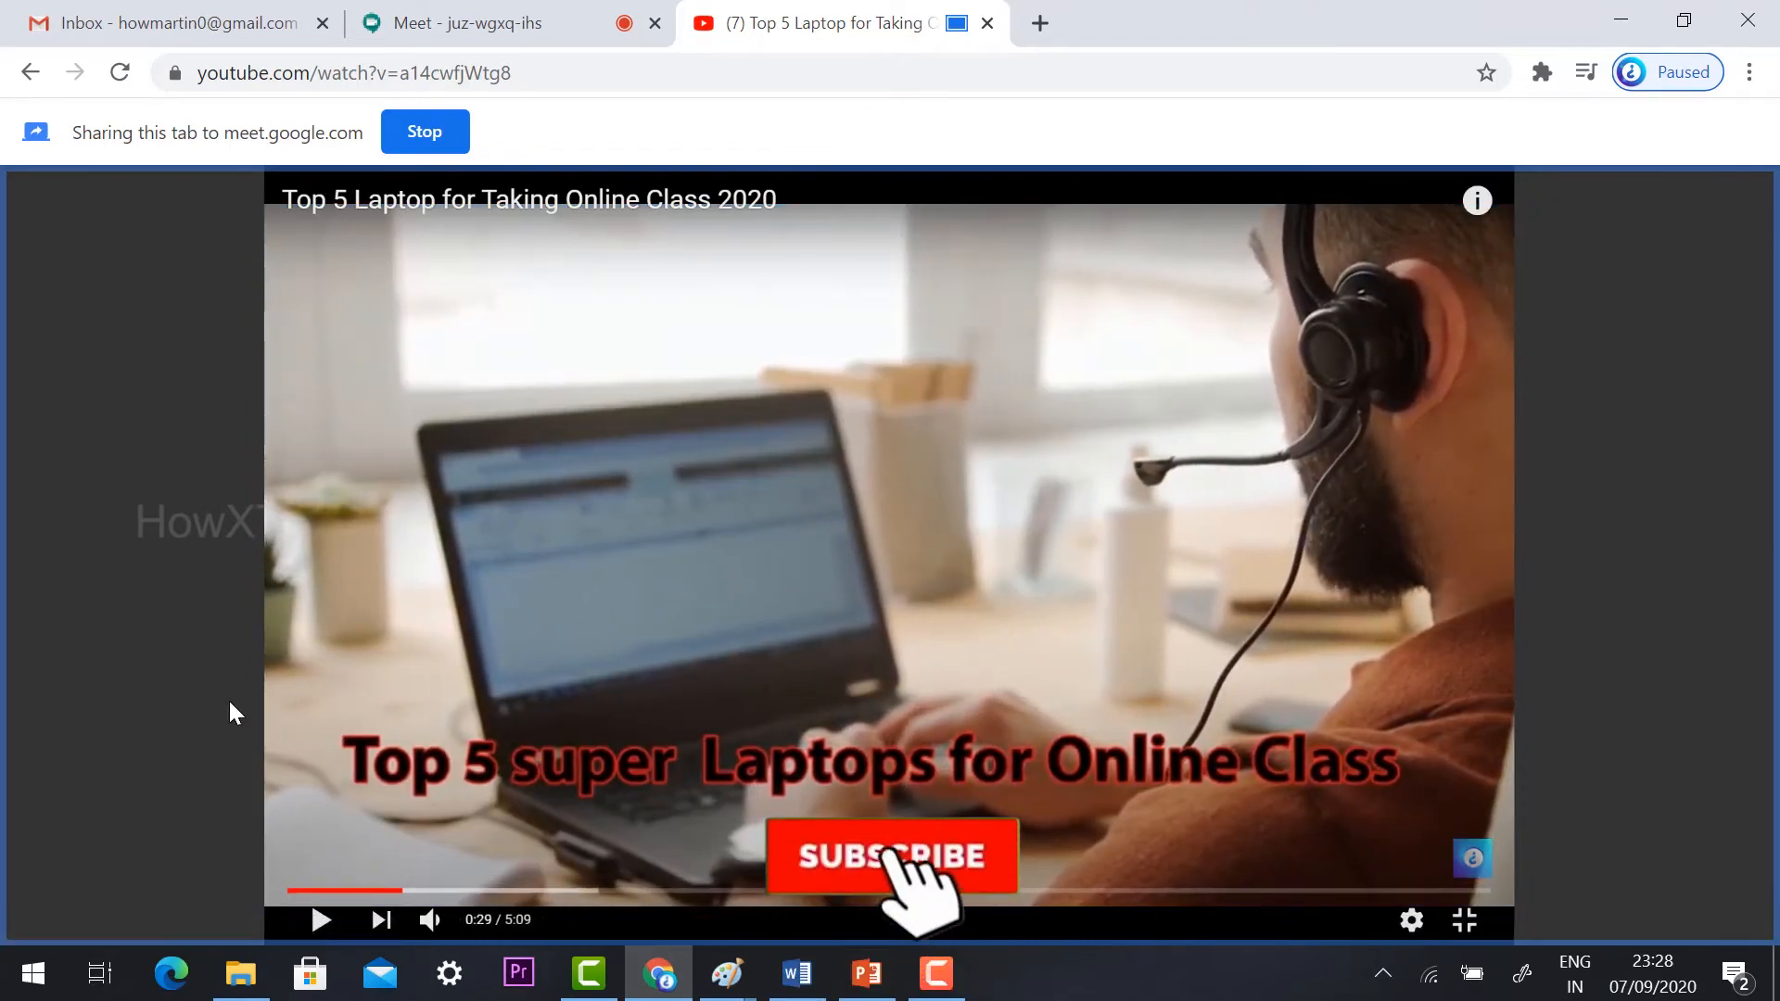
{"action": "left_click", "coordinate": [985, 23]}
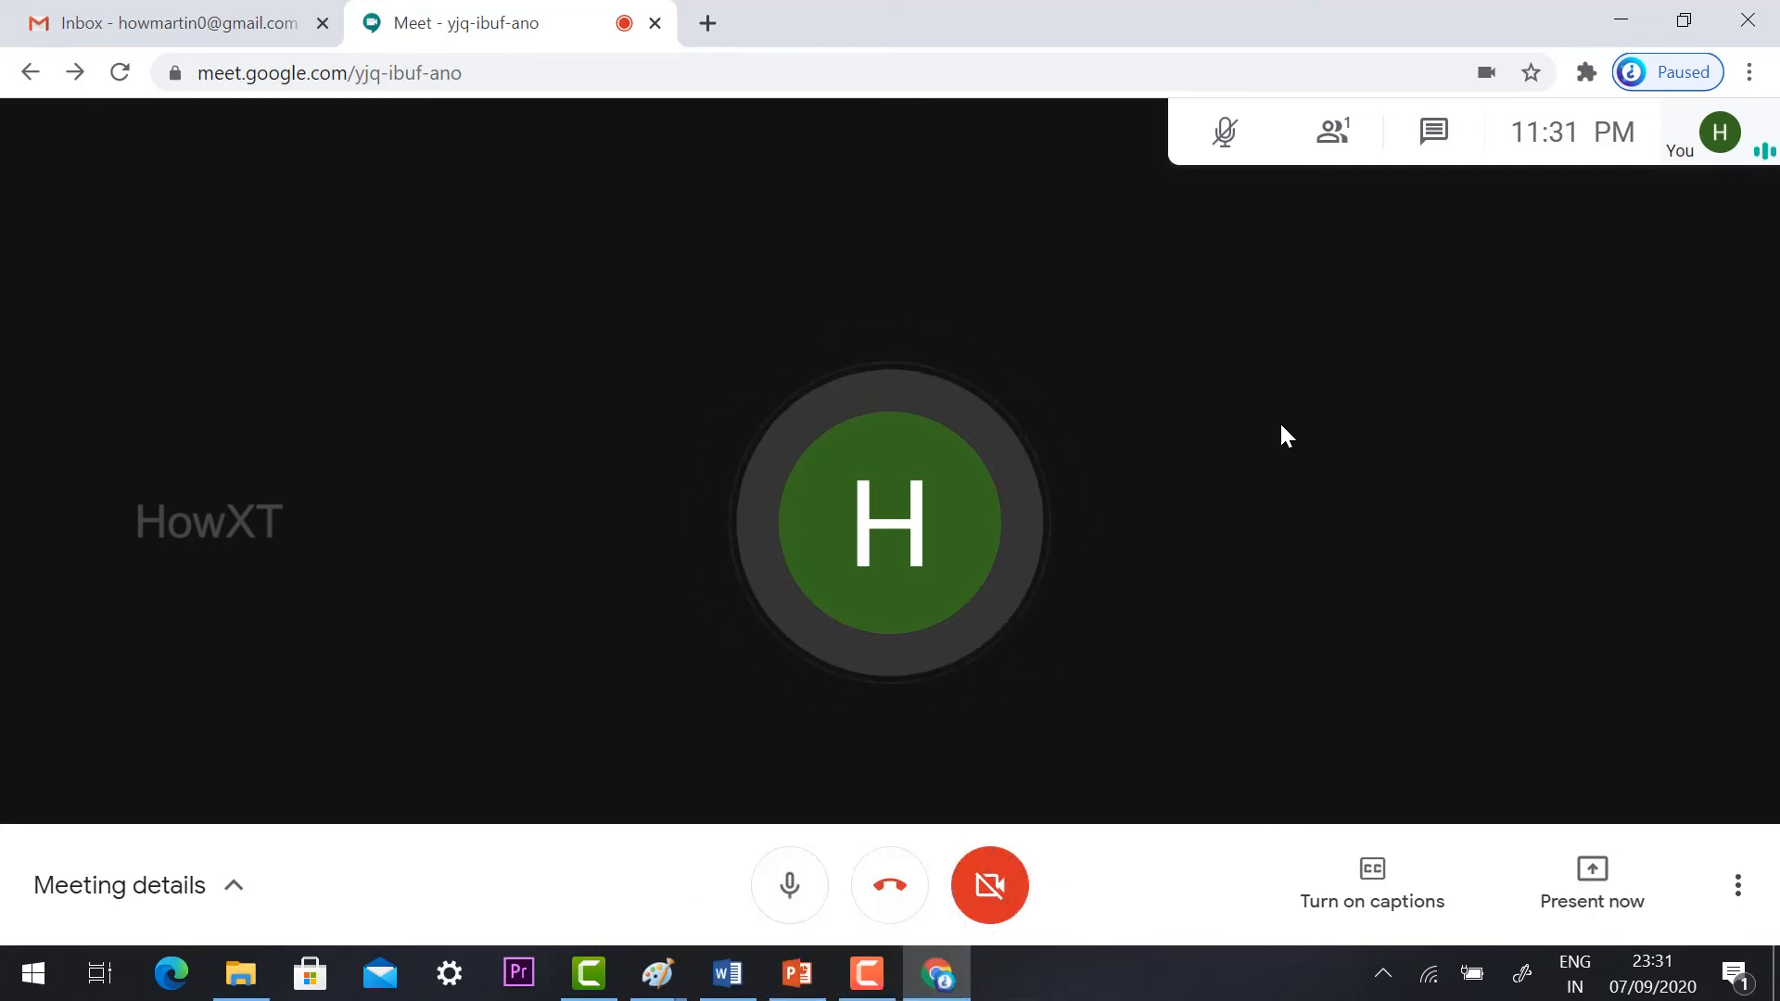
{"action": "mouse_move", "coordinate": [1591, 885]}
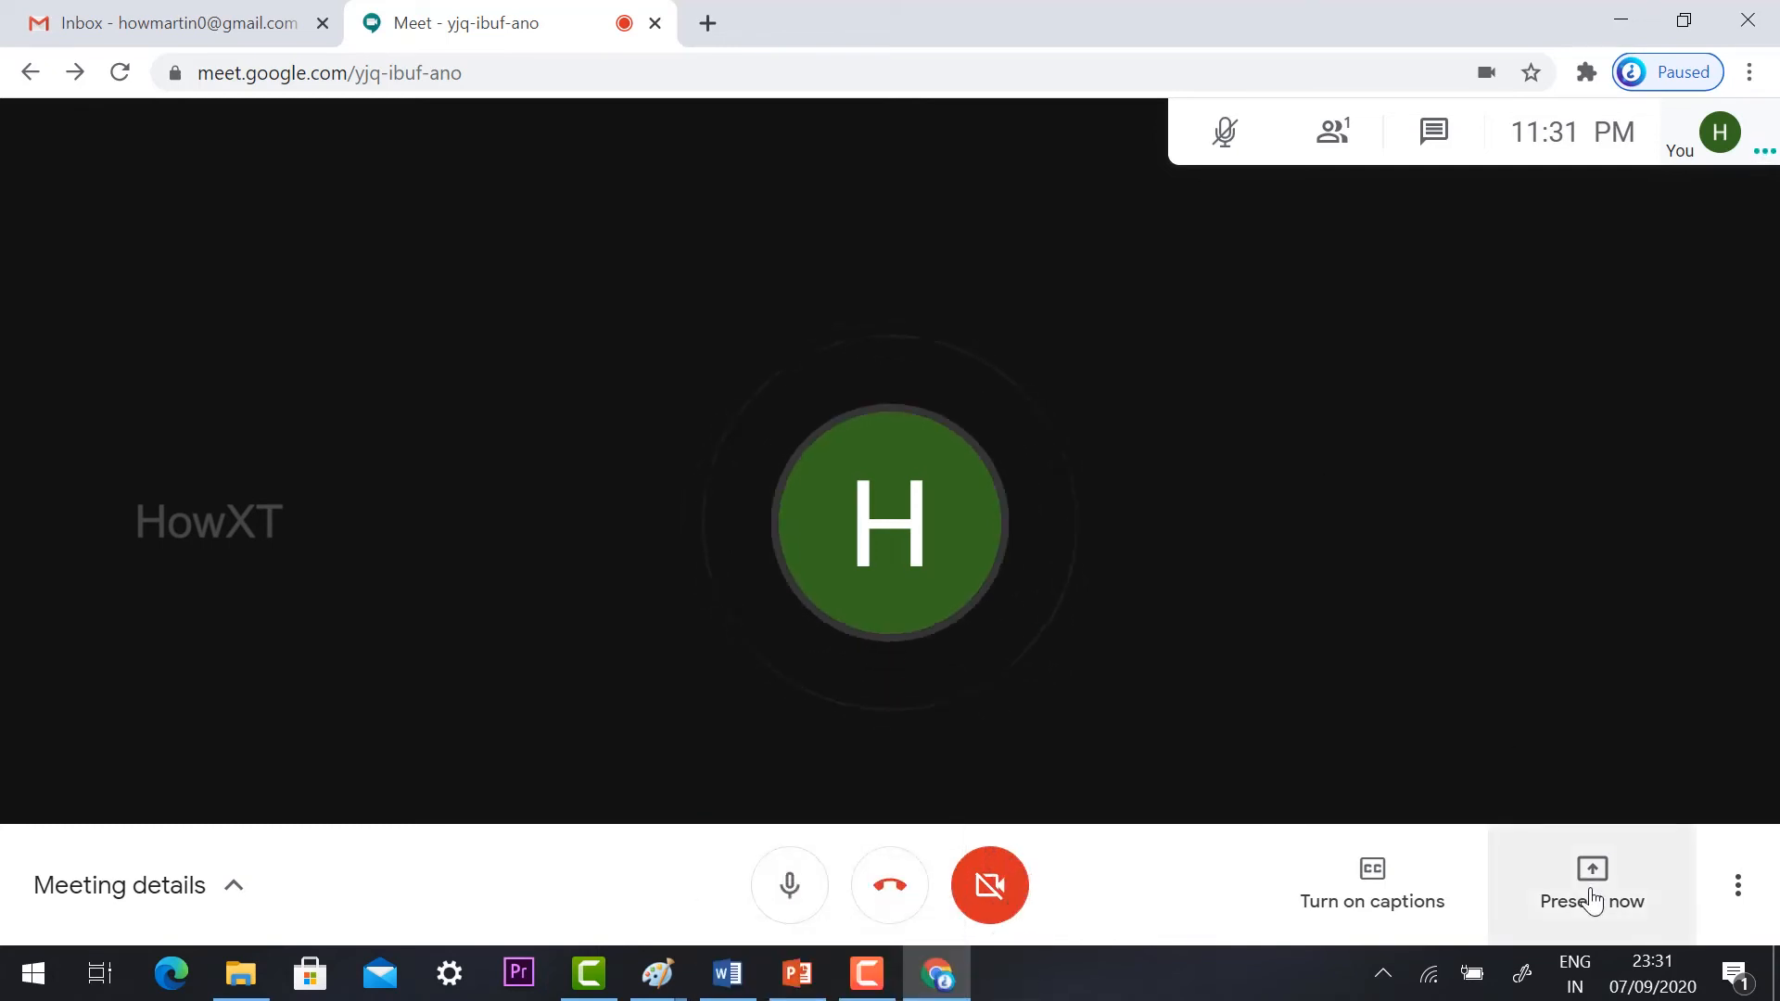
Share your entire screen via Present now and hide the sharing notice
{"action": "left_click", "coordinate": [1591, 885]}
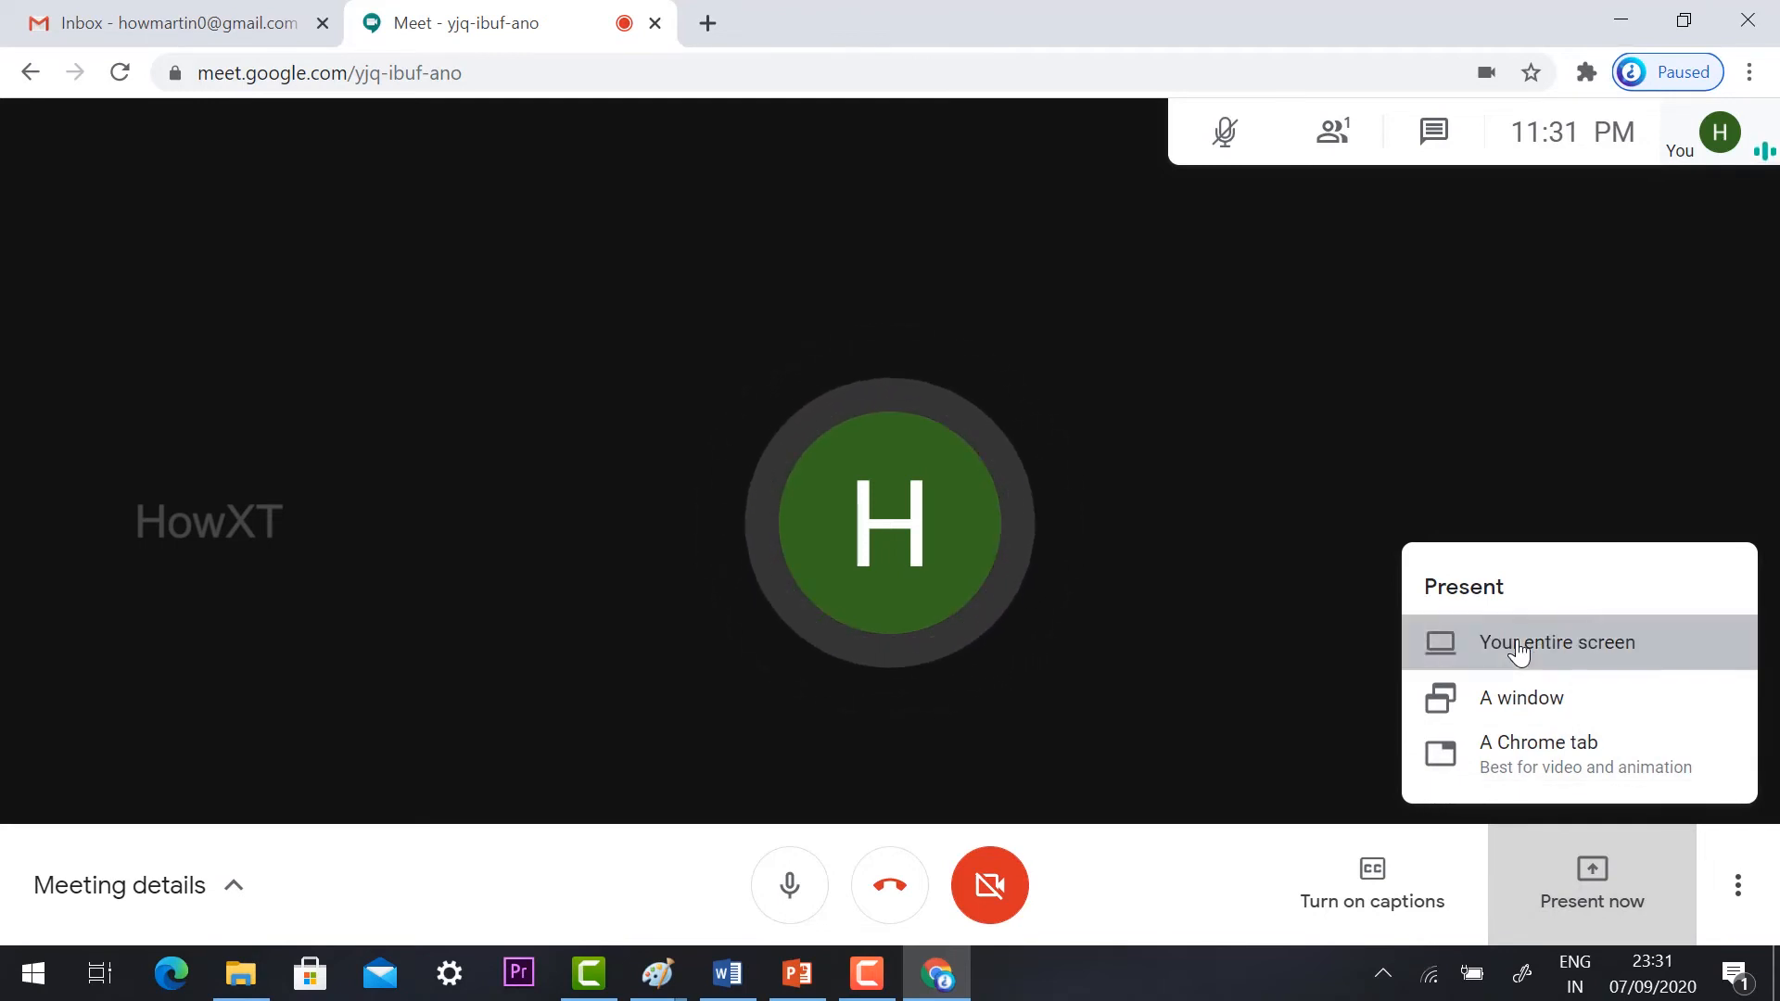
{"action": "left_click", "coordinate": [1557, 642]}
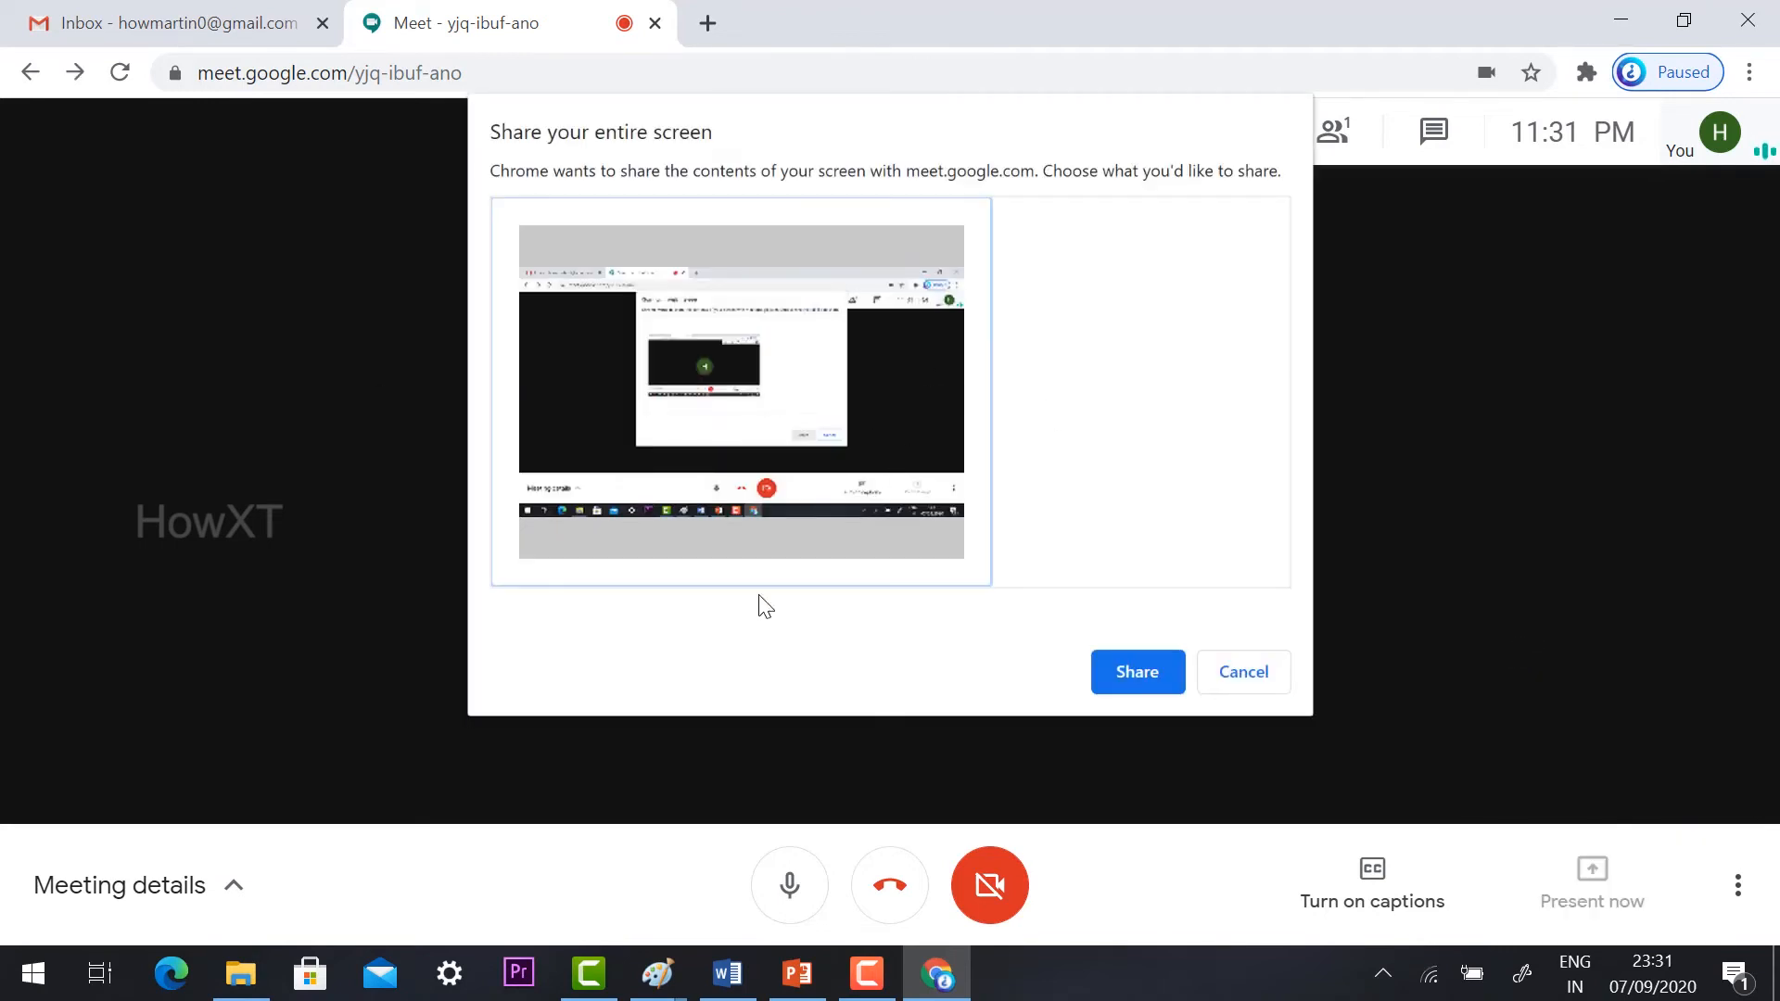
{"action": "left_click", "coordinate": [1136, 671]}
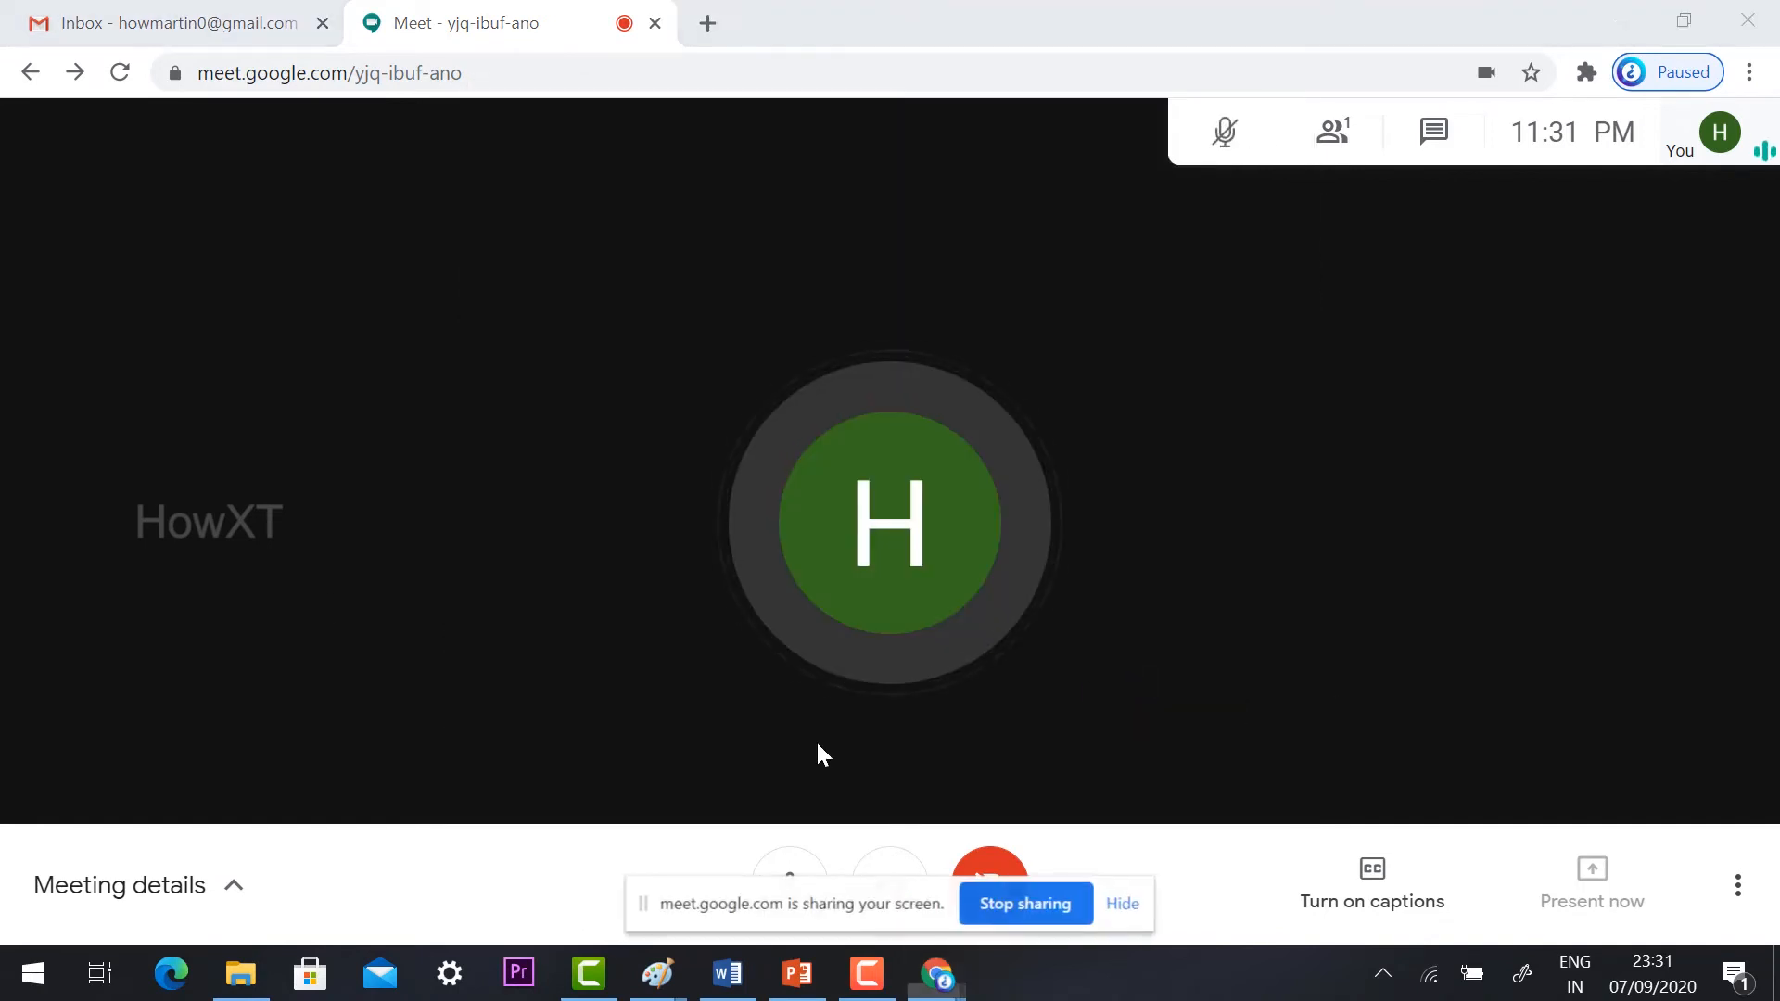
{"action": "left_click", "coordinate": [1591, 886]}
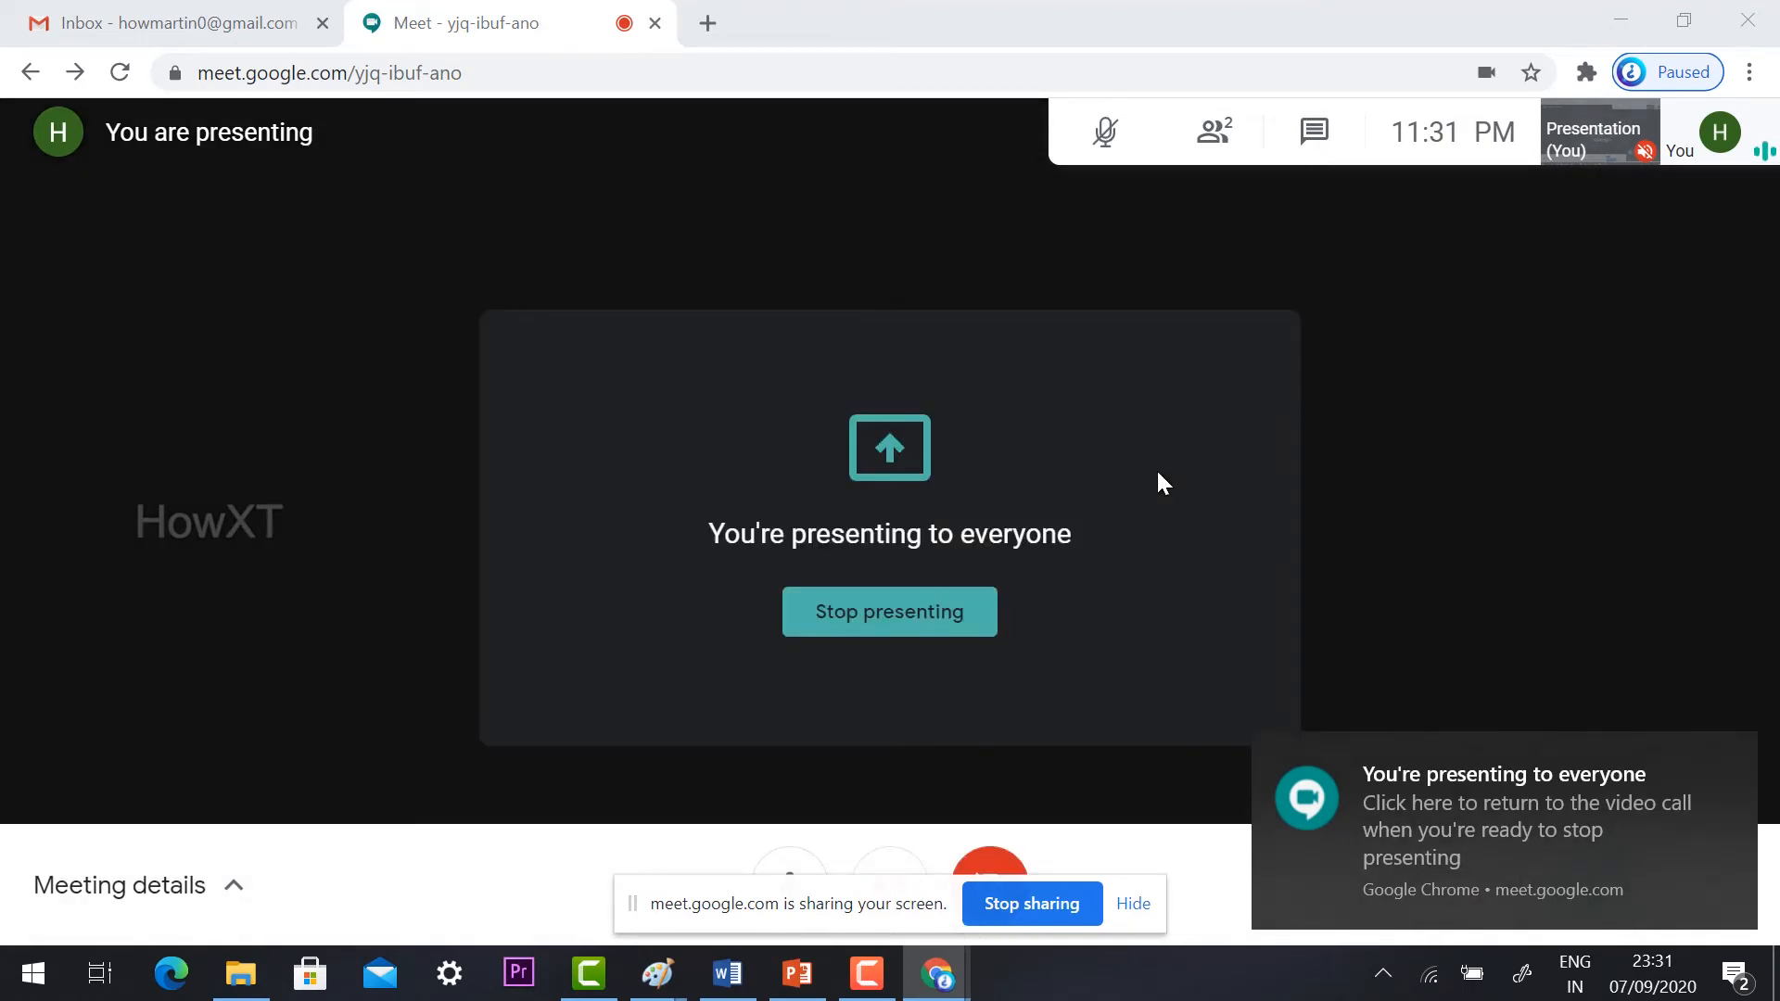
{"action": "left_click", "coordinate": [1132, 904]}
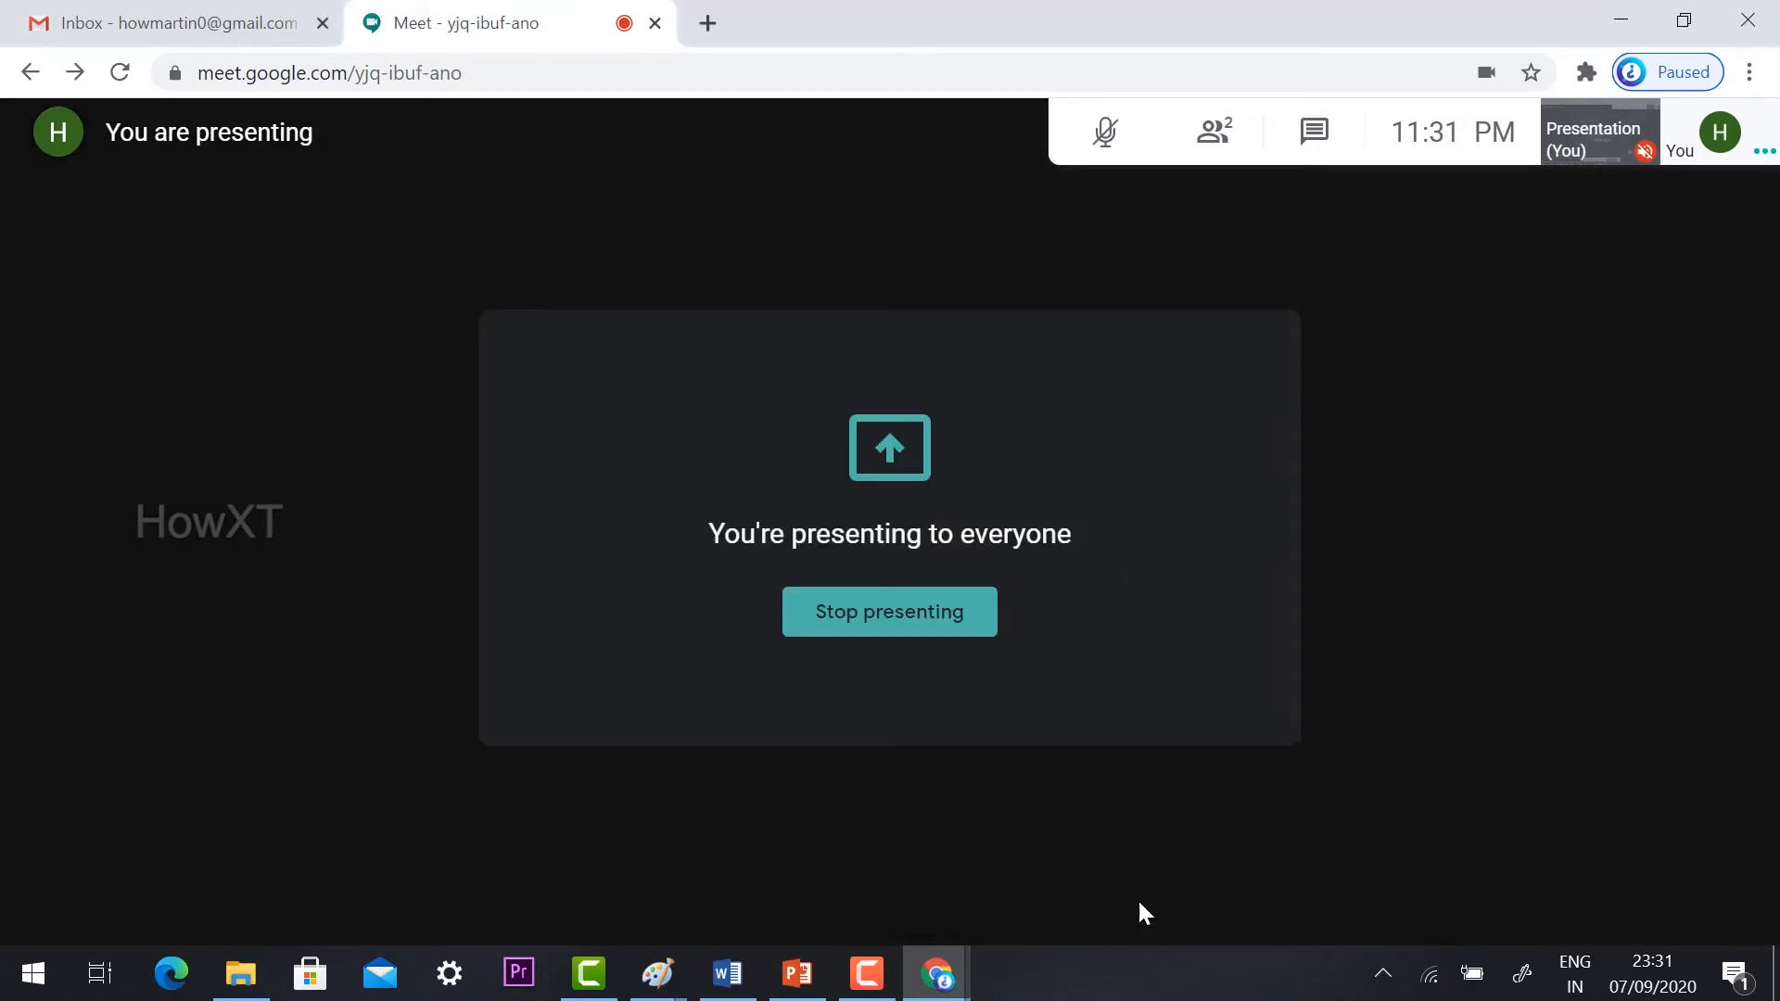
{"action": "mouse_move", "coordinate": [703, 884]}
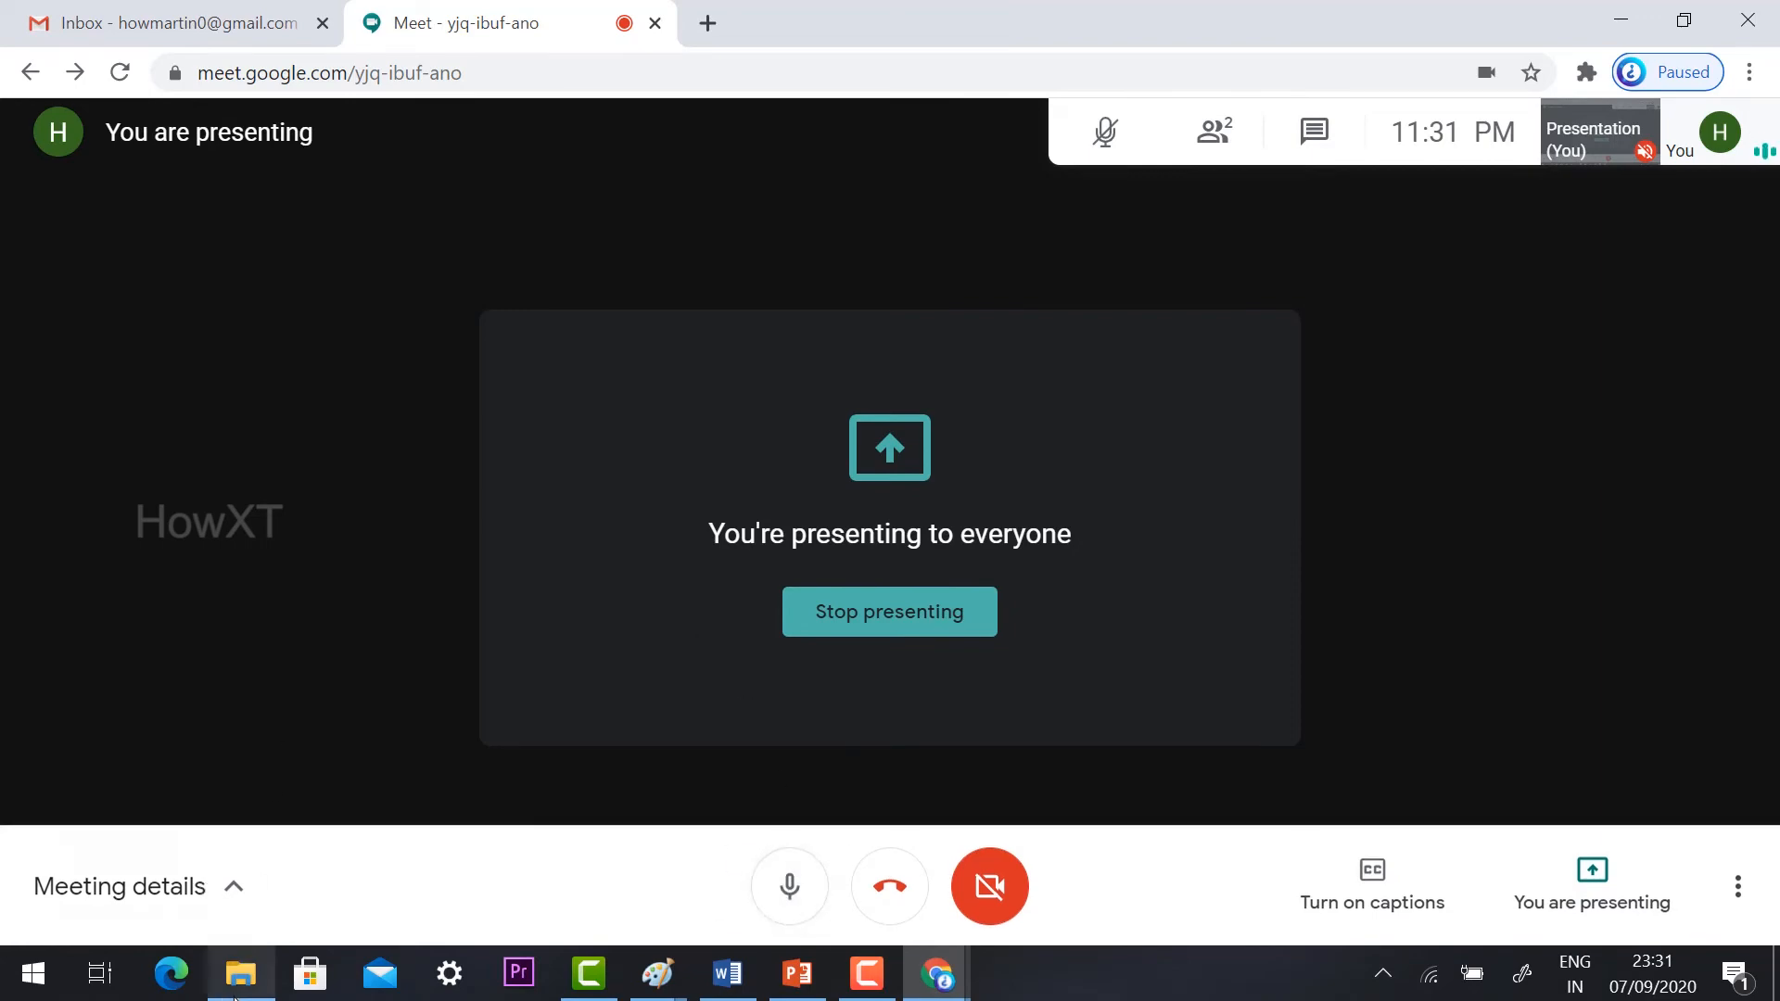
Play the MP4 from the blackandwhite folder, then bring the Meet window forward
{"action": "left_click", "coordinate": [239, 973]}
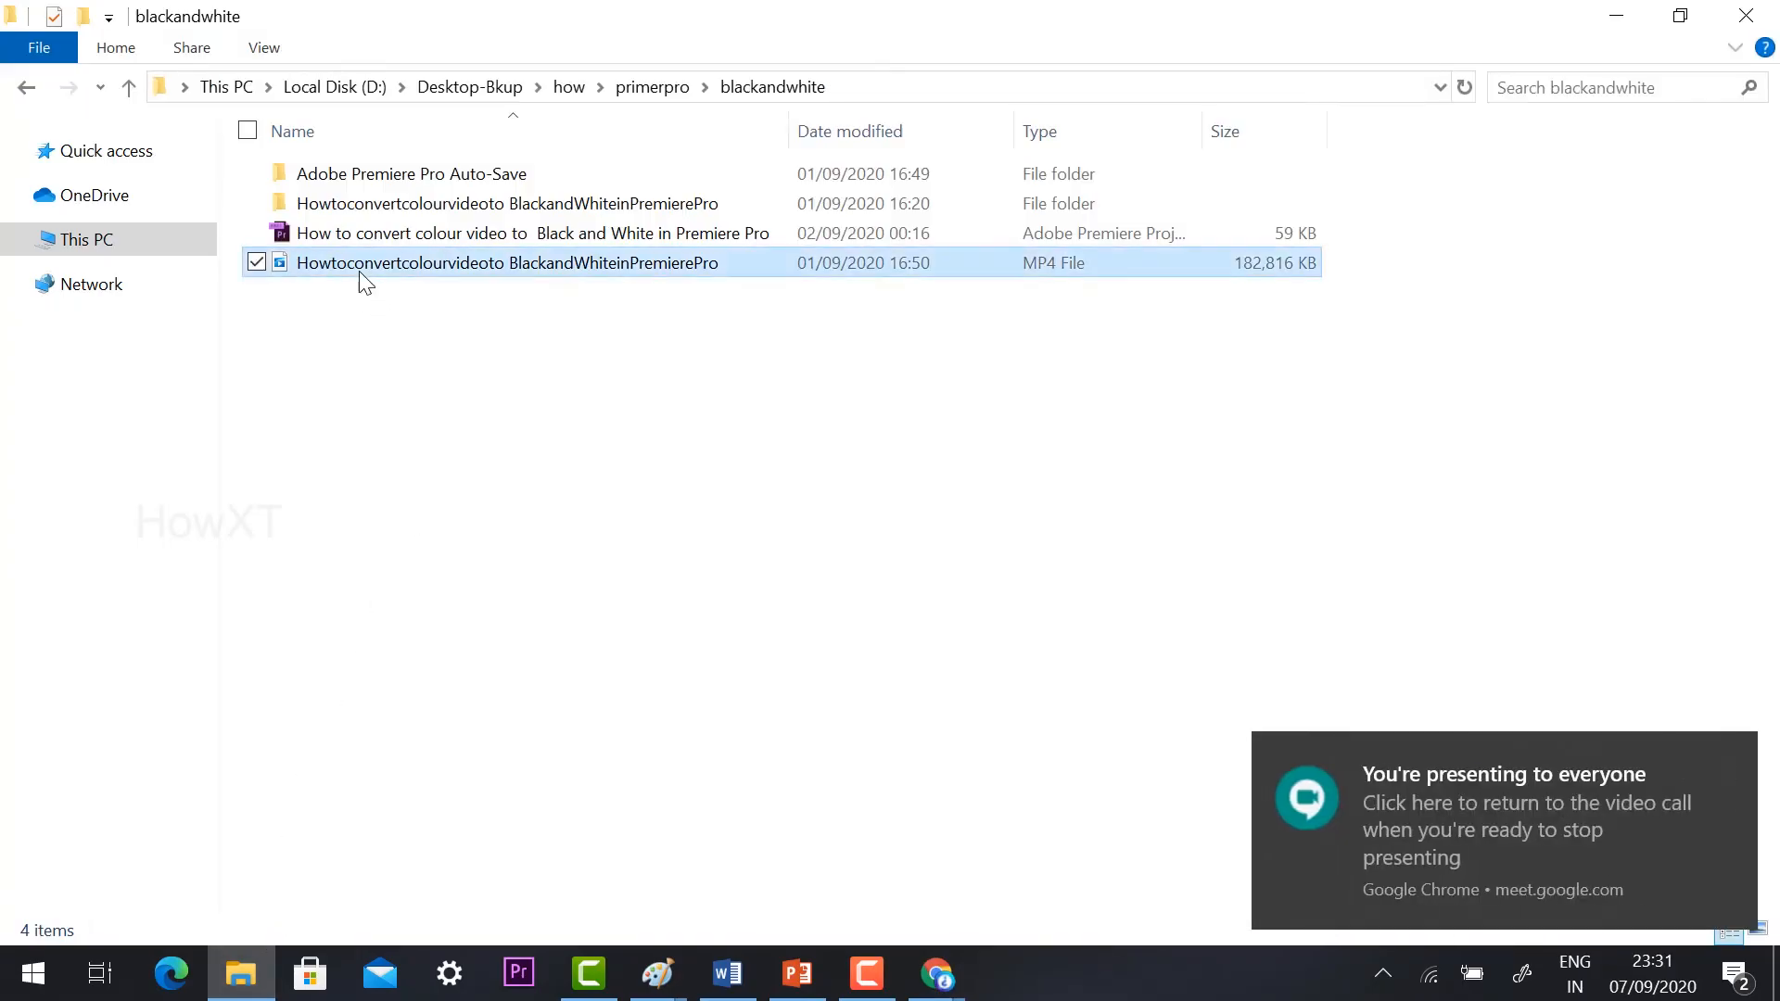
{"action": "double_click", "coordinate": [505, 262]}
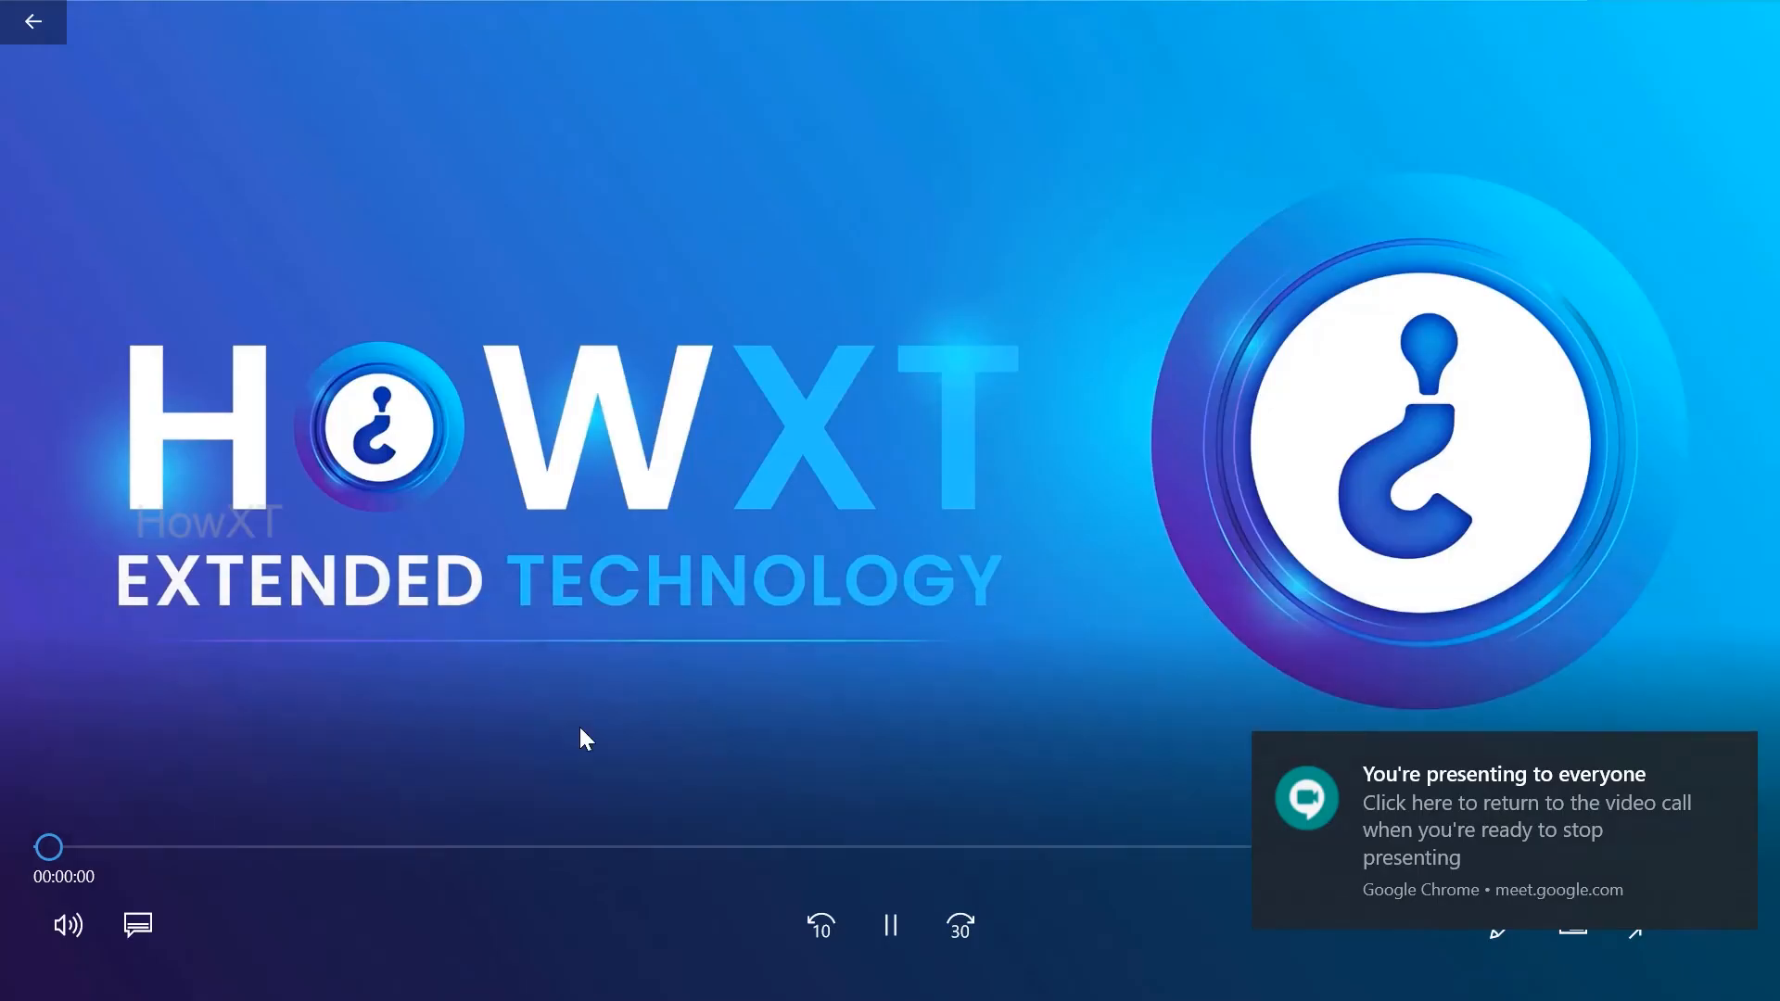
{"action": "left_click", "coordinate": [1504, 829]}
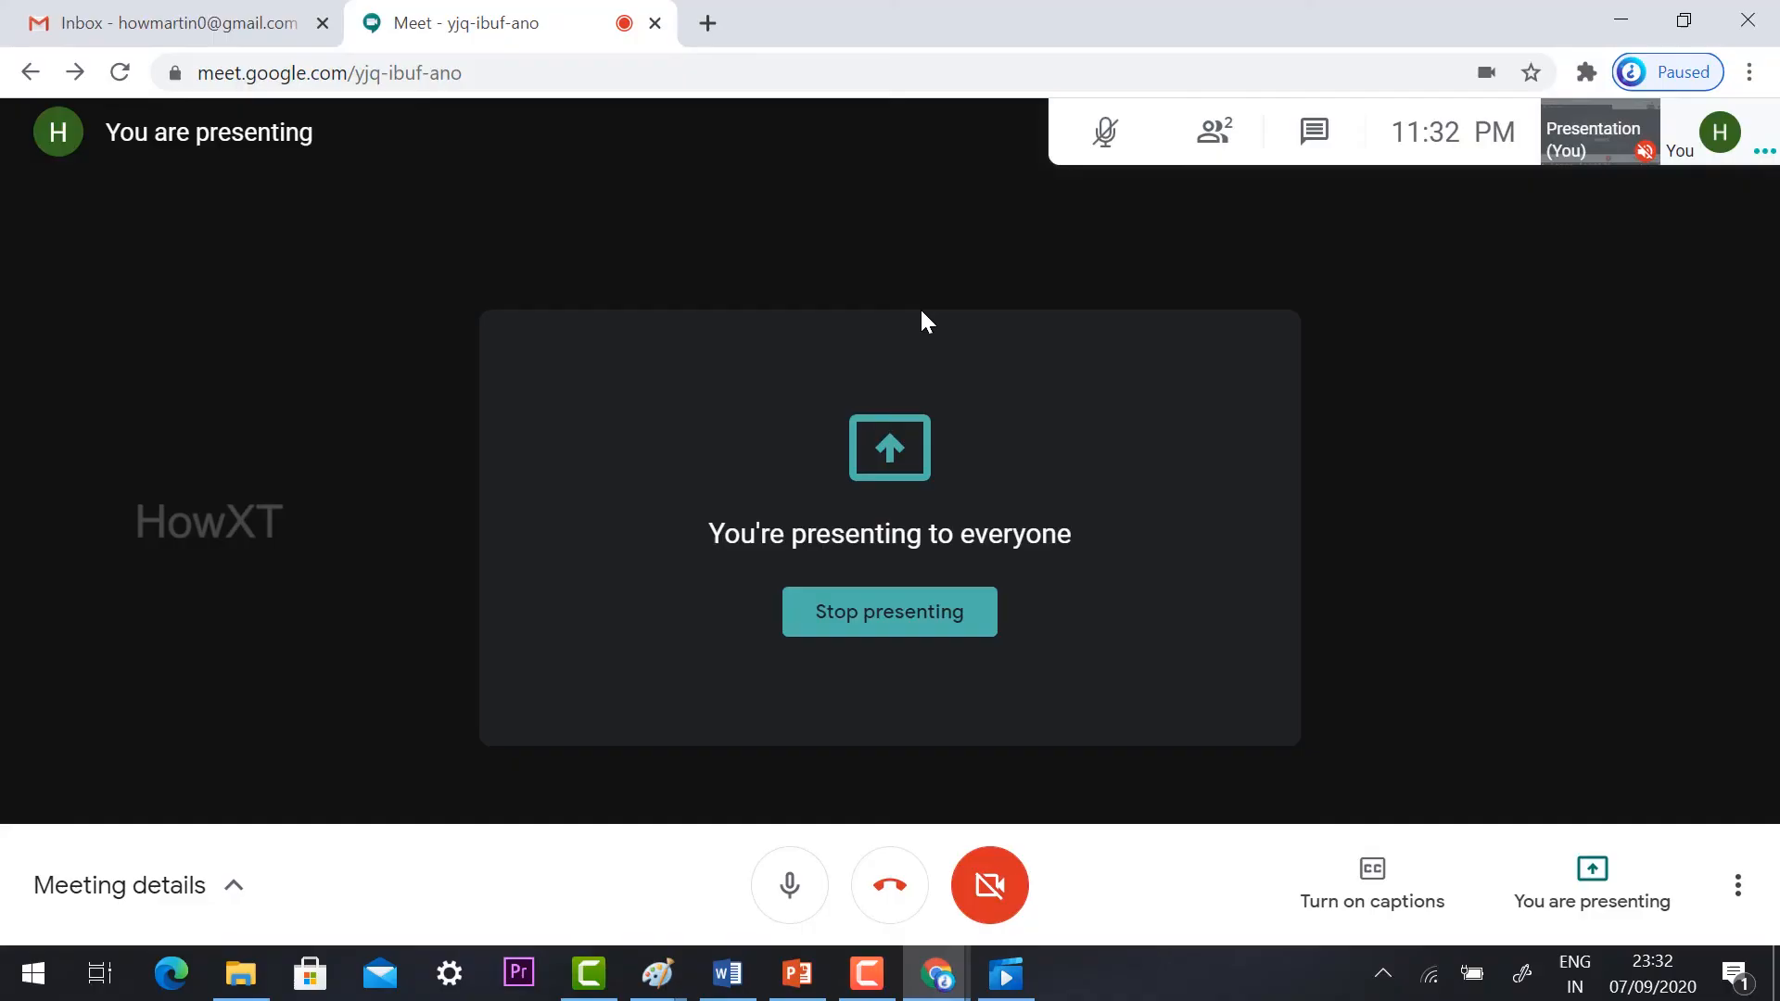